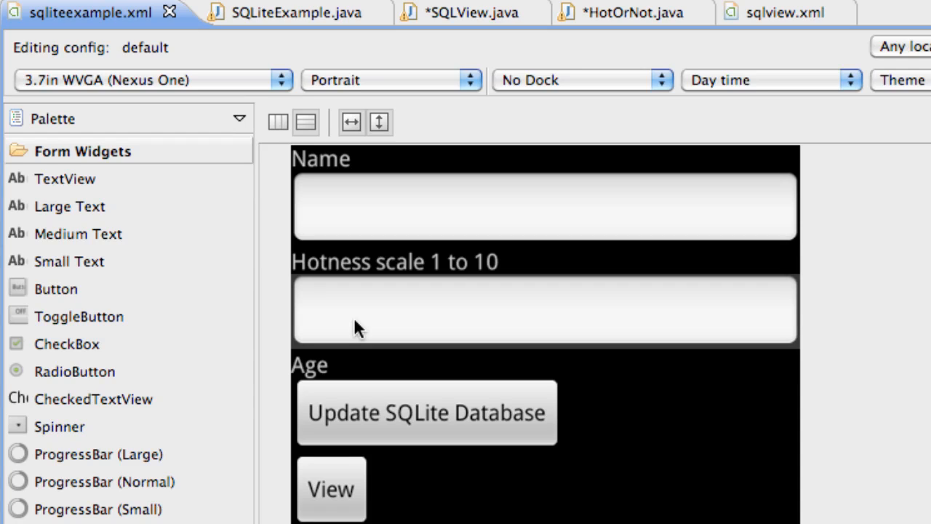
mouse_move(364, 329)
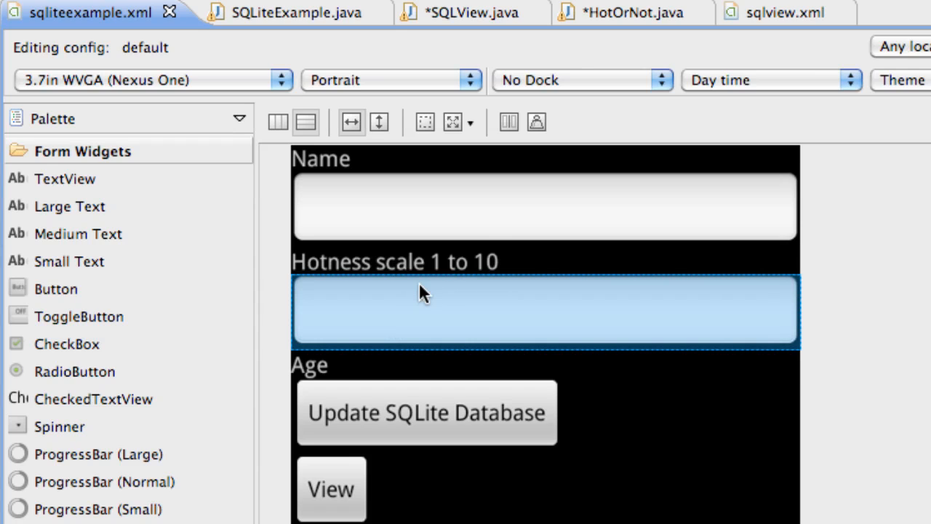
mouse_move(486, 283)
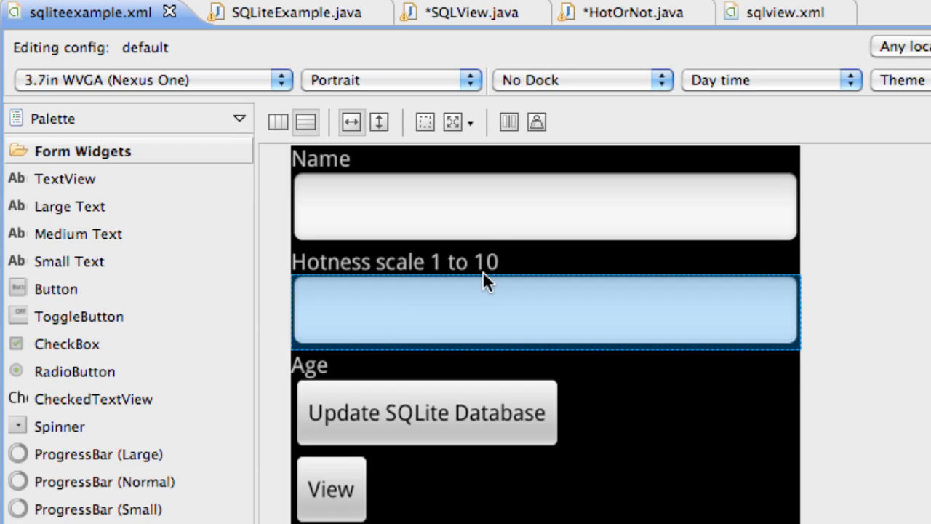
mouse_move(397, 333)
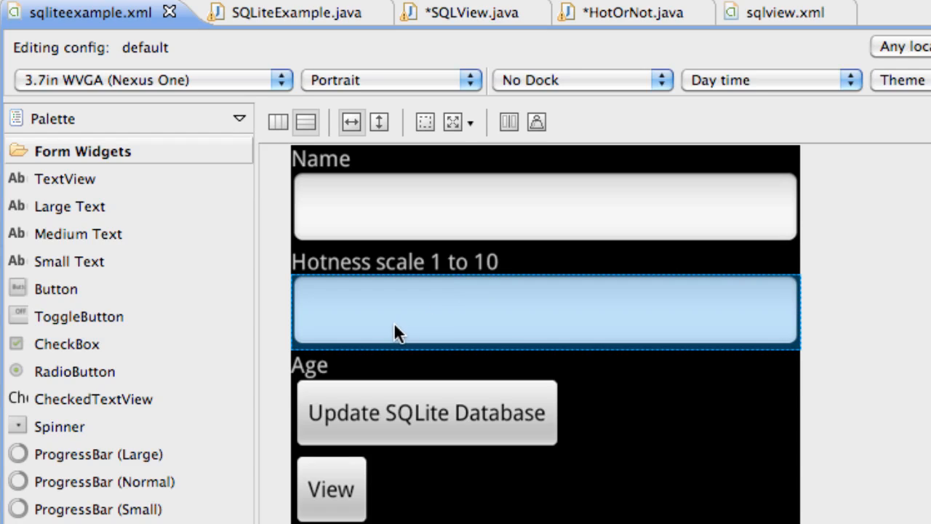
mouse_move(389, 329)
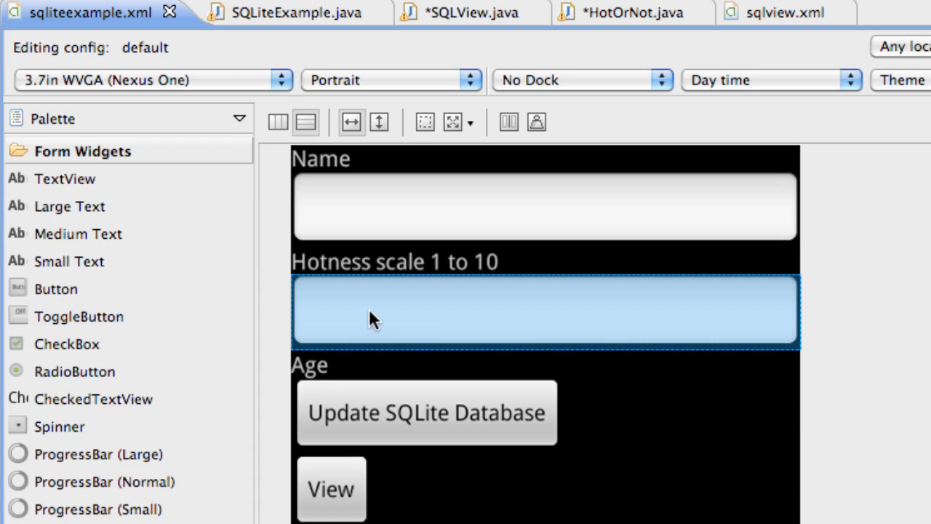
mouse_move(633, 141)
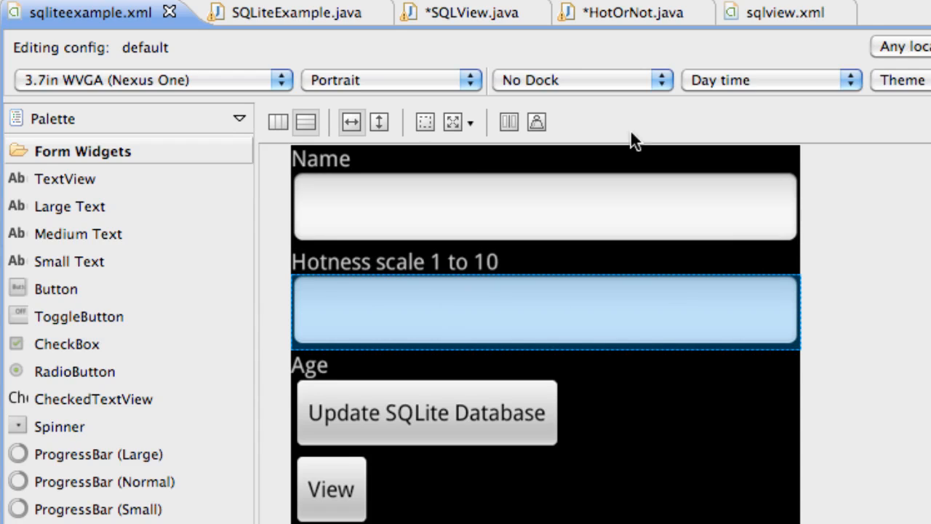
mouse_move(328, 305)
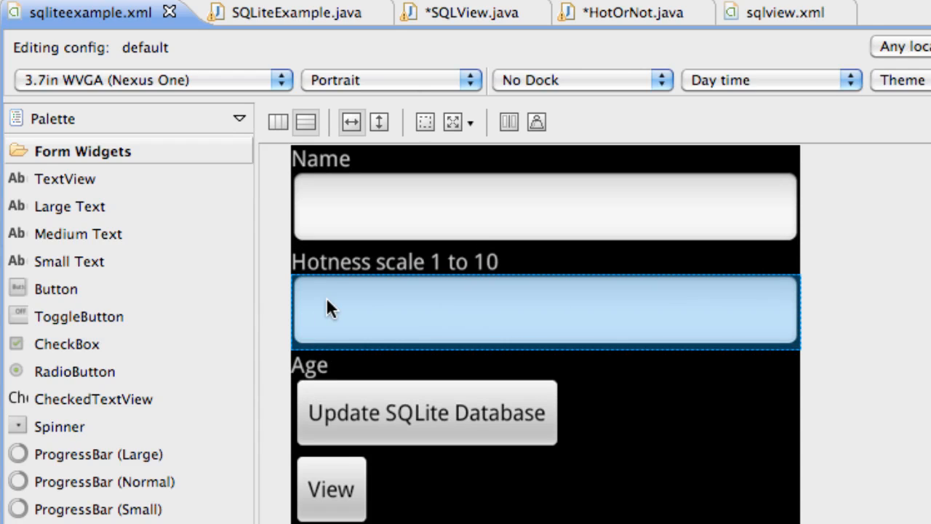
mouse_move(426, 412)
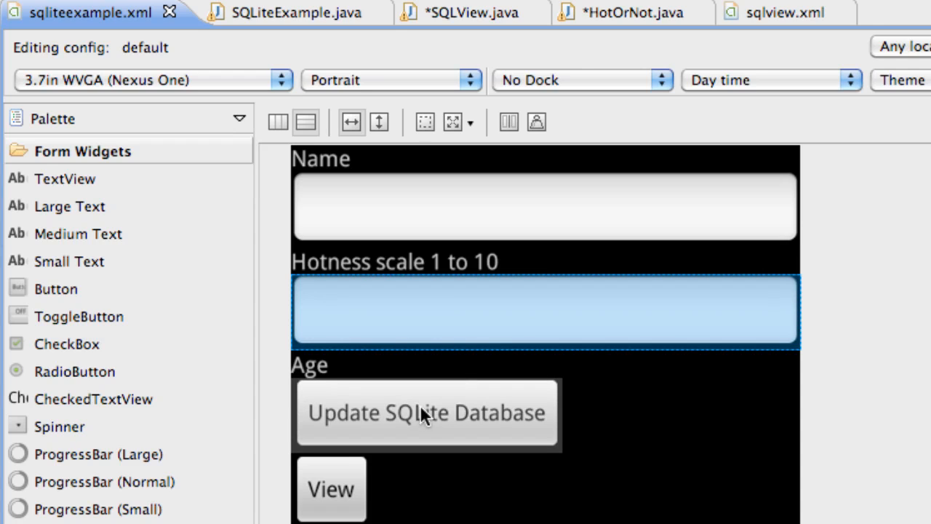
mouse_move(305, 339)
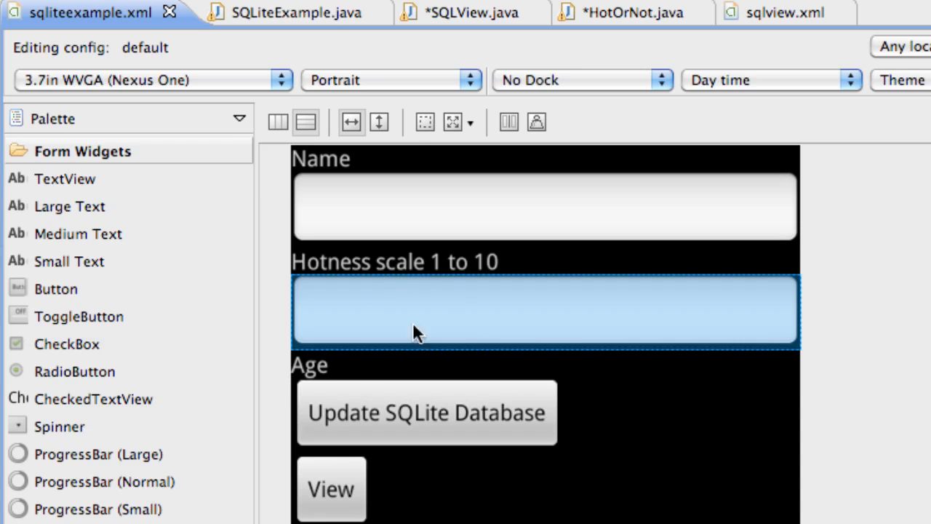
mouse_move(394, 343)
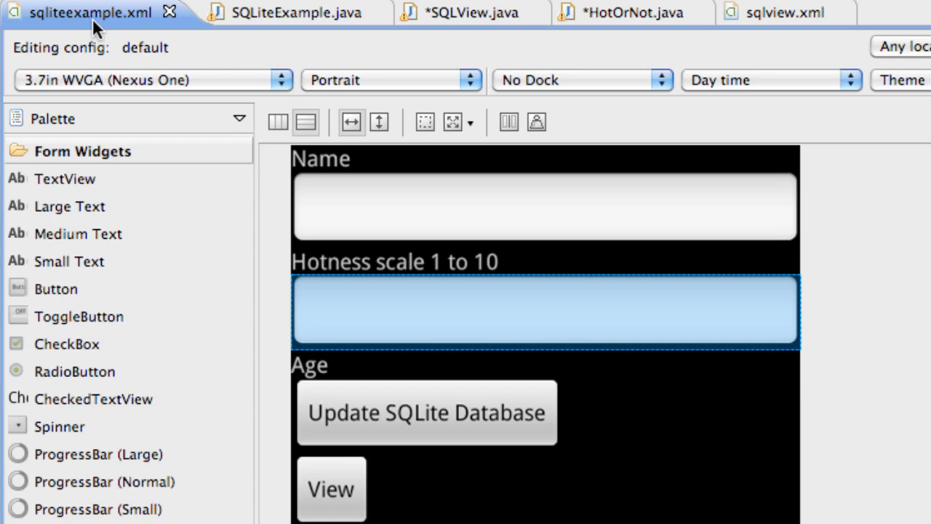
mouse_move(90, 12)
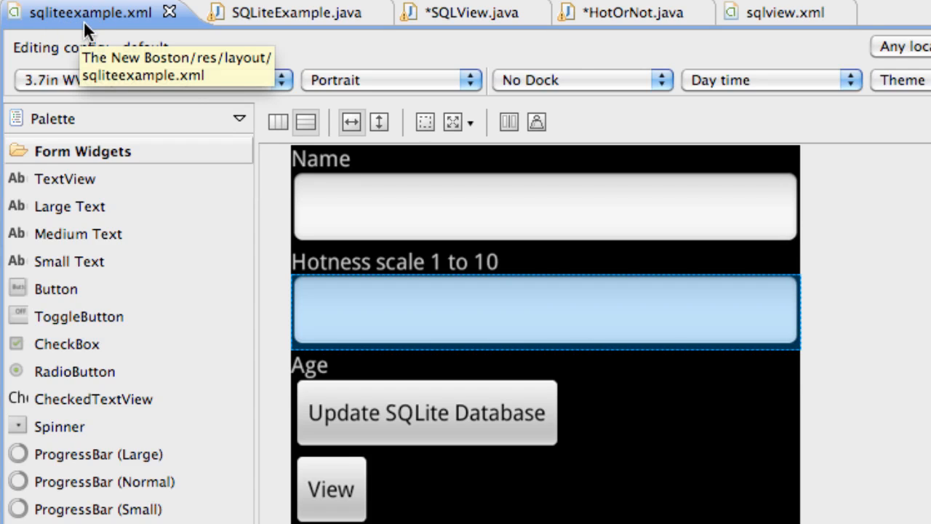
mouse_move(367, 233)
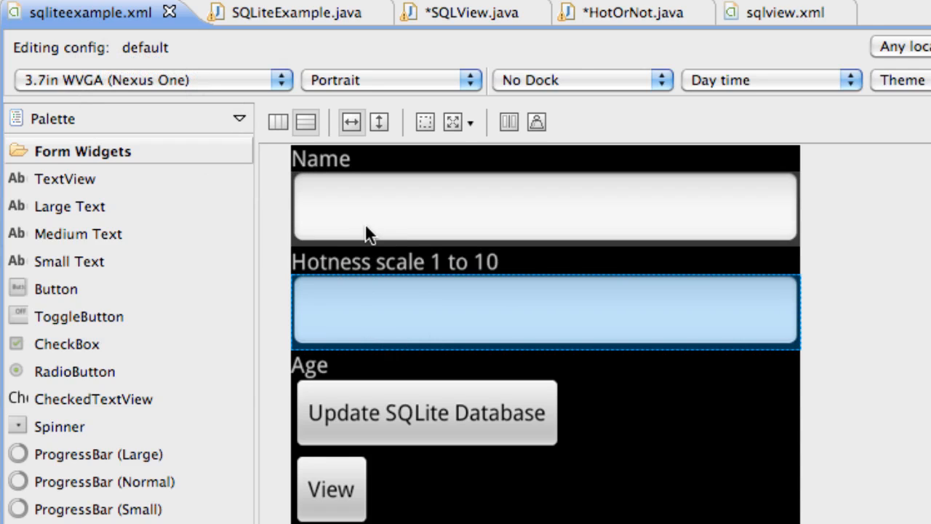
mouse_move(331, 206)
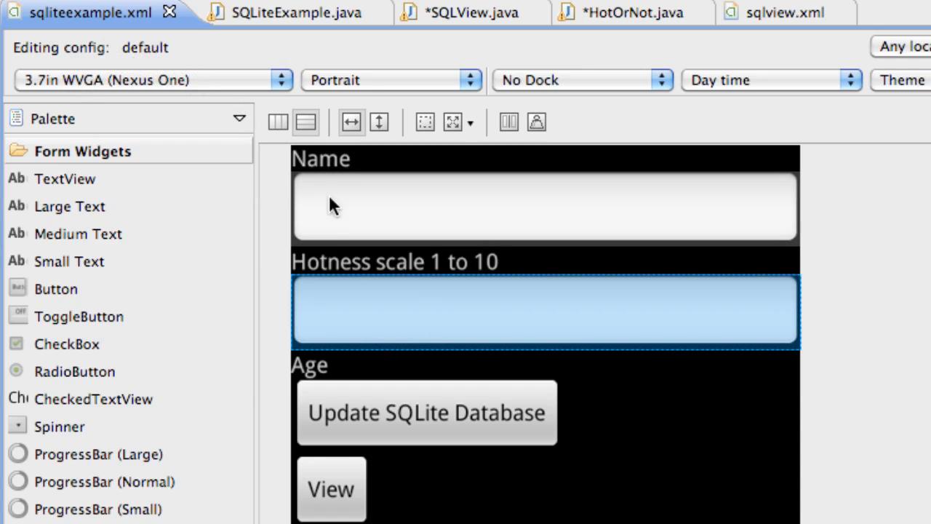
mouse_move(353, 265)
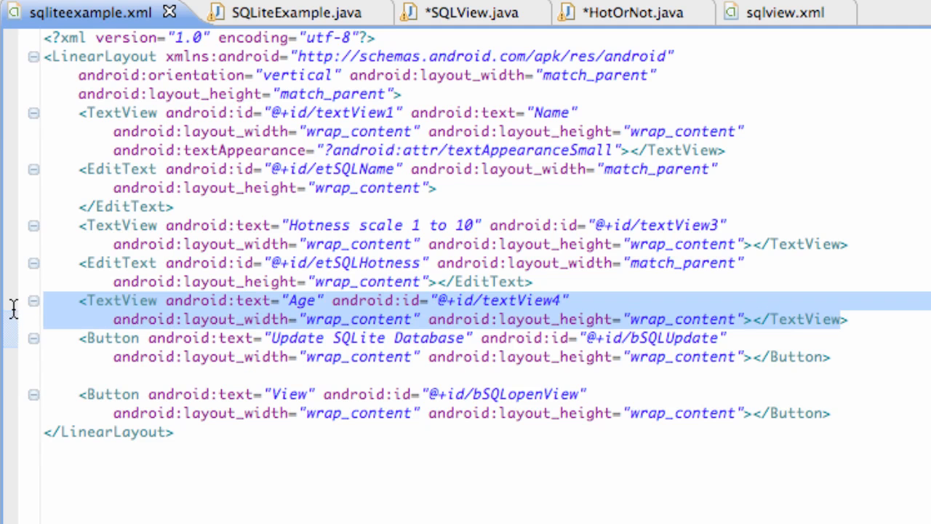
- Delete the Age TextView from sqliteexample.xml and highlight the etSQLName id
key(Delete)
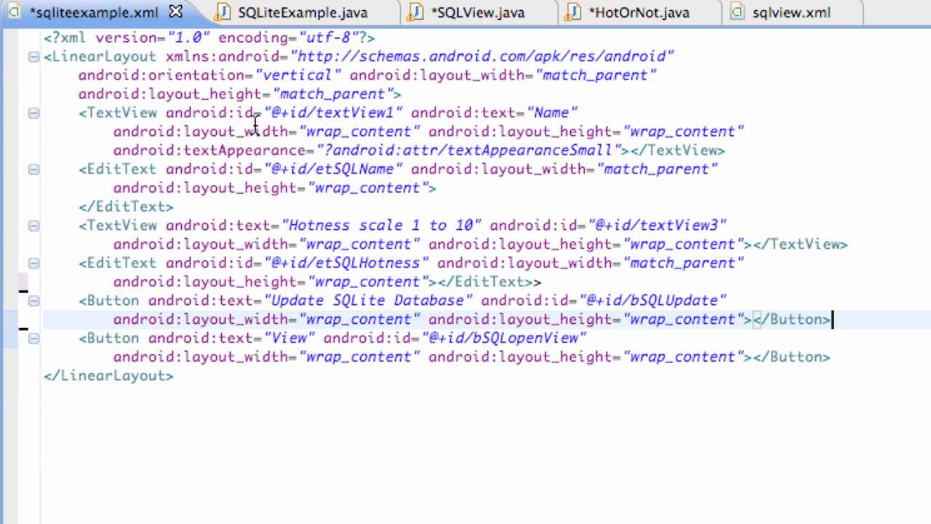
mouse_move(109, 113)
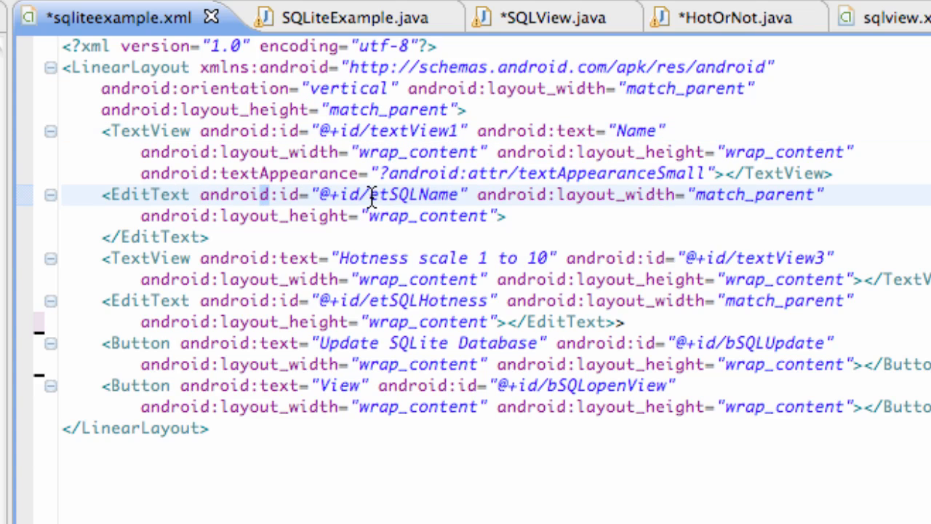
double_click(418, 194)
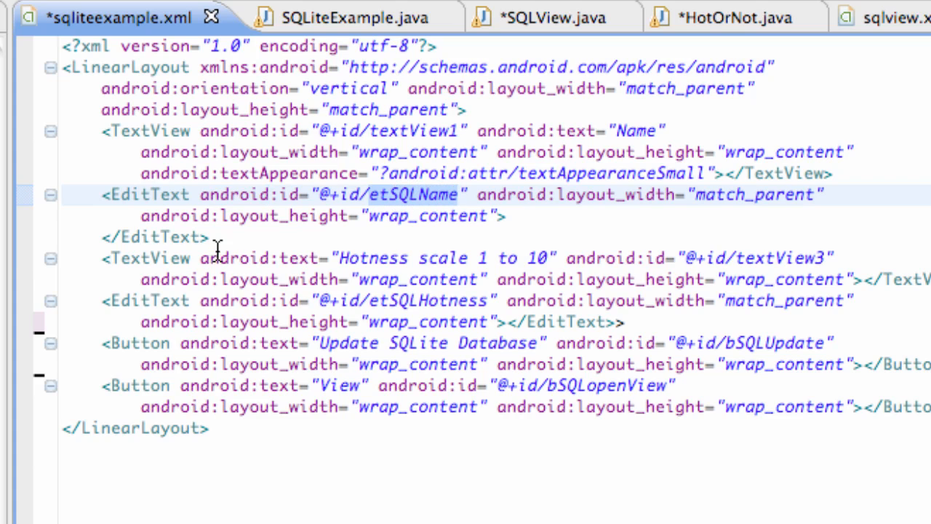
mouse_move(374, 302)
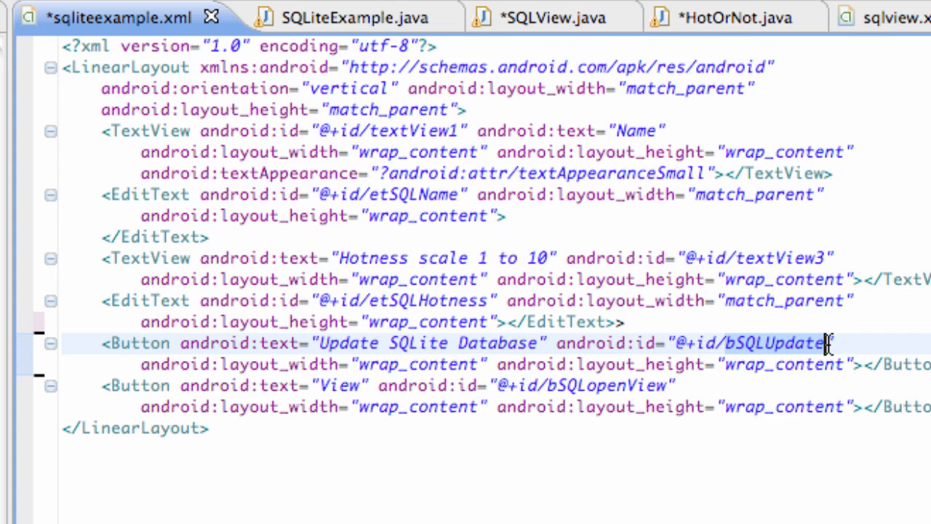
mouse_move(549, 382)
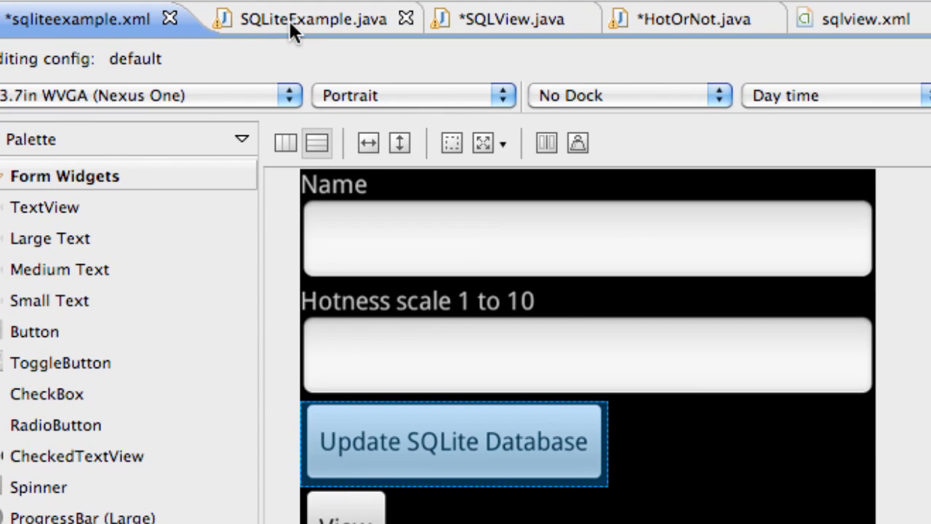
- Bring up SQLiteExample.java and highlight identifiers in its class declaration
click(313, 19)
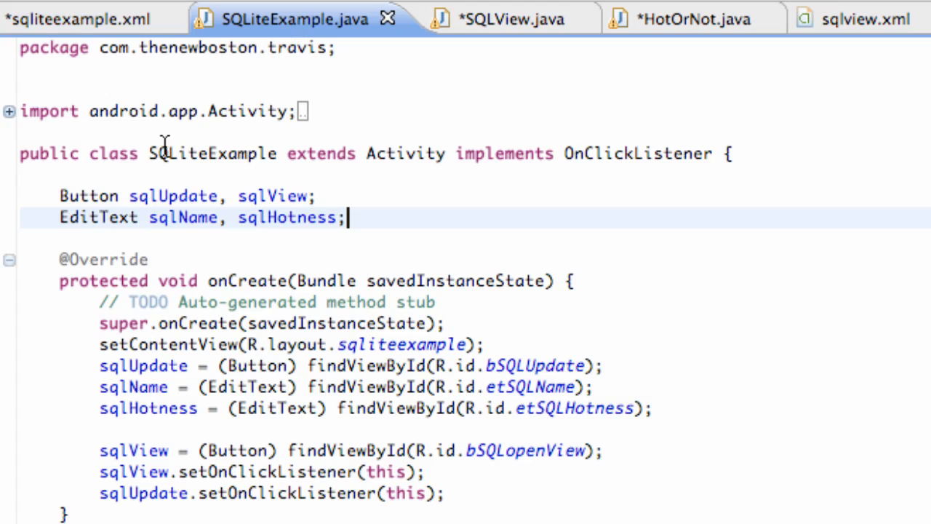
double_click(212, 154)
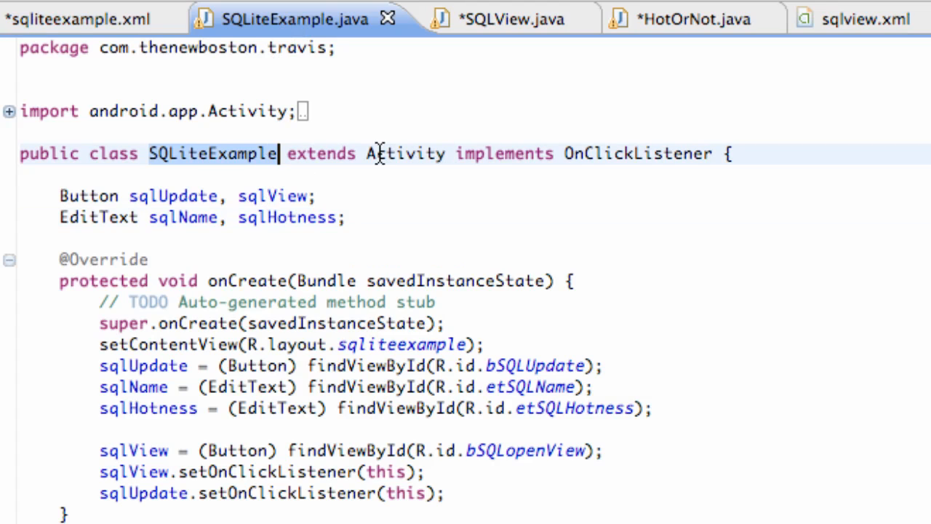
double_click(405, 153)
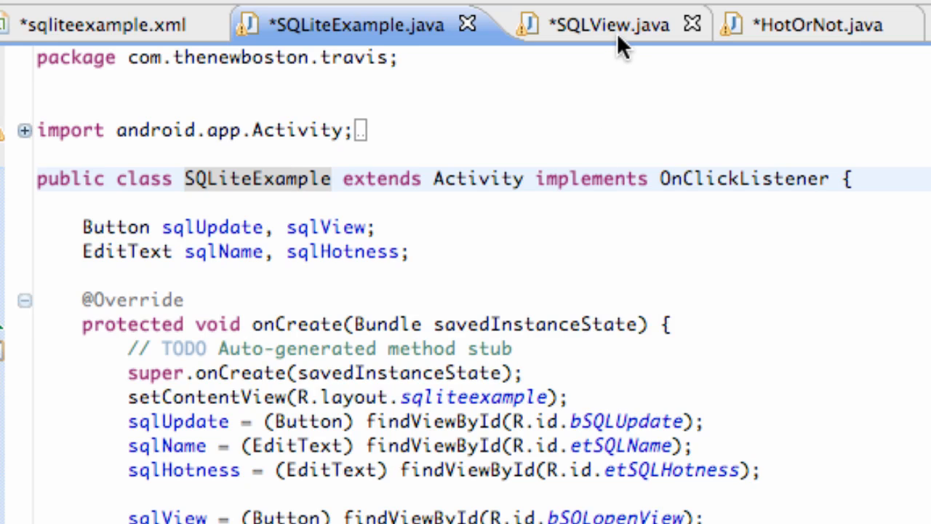
- Add a setContent call using R.layout.sqlview to SQLView.java's onCreate
click(589, 24)
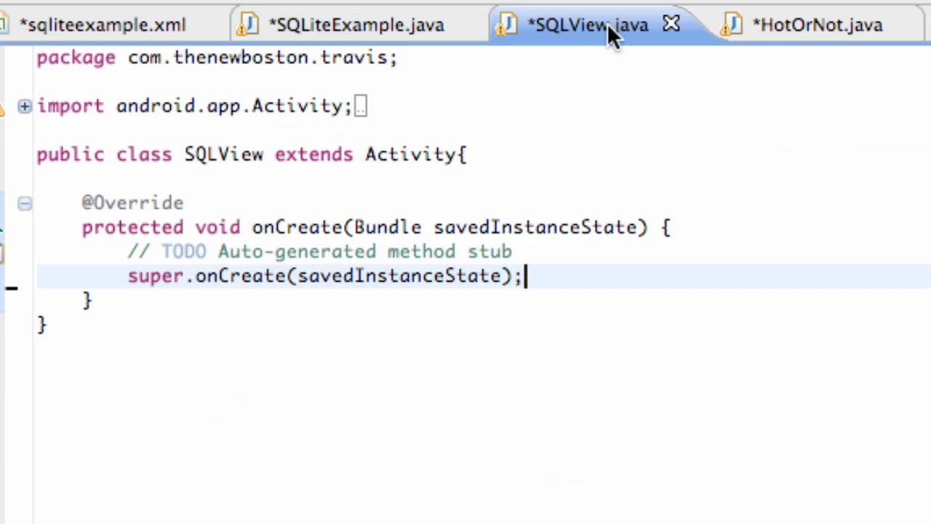
double_click(222, 155)
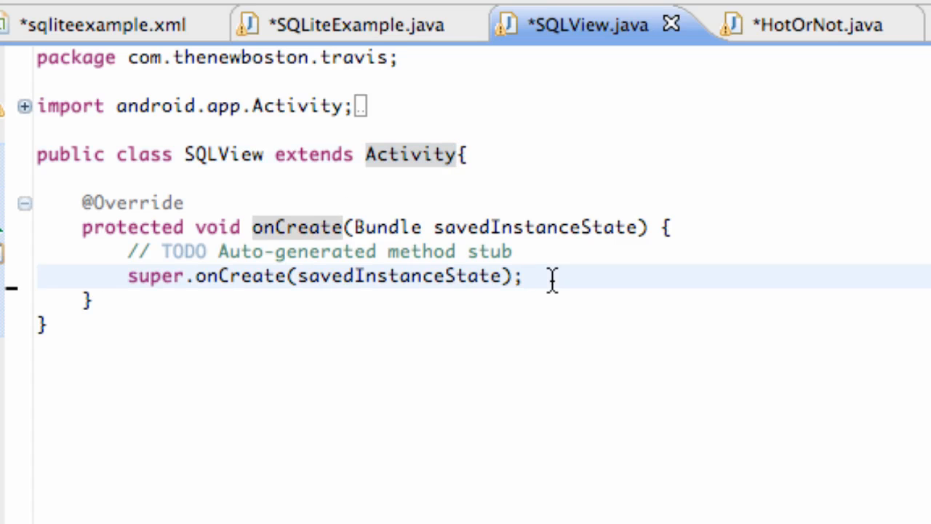
text(setCon)
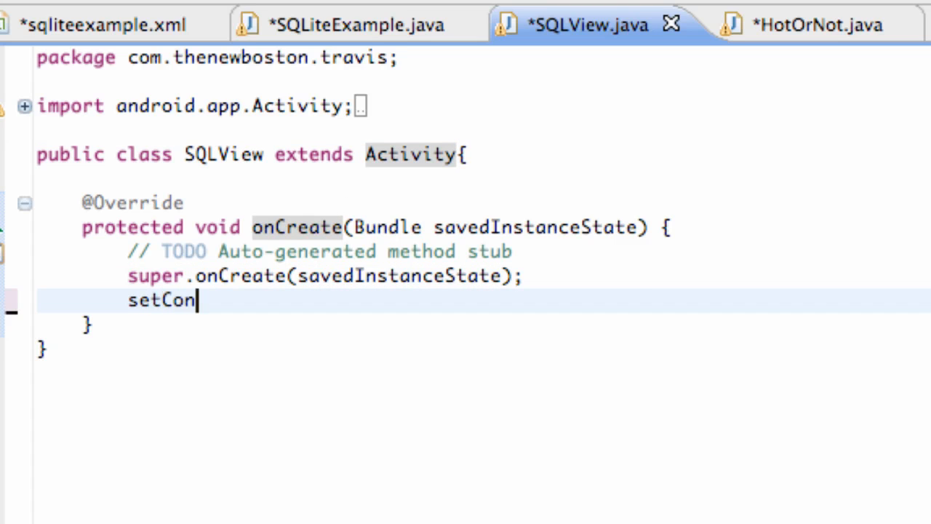
text(tent())
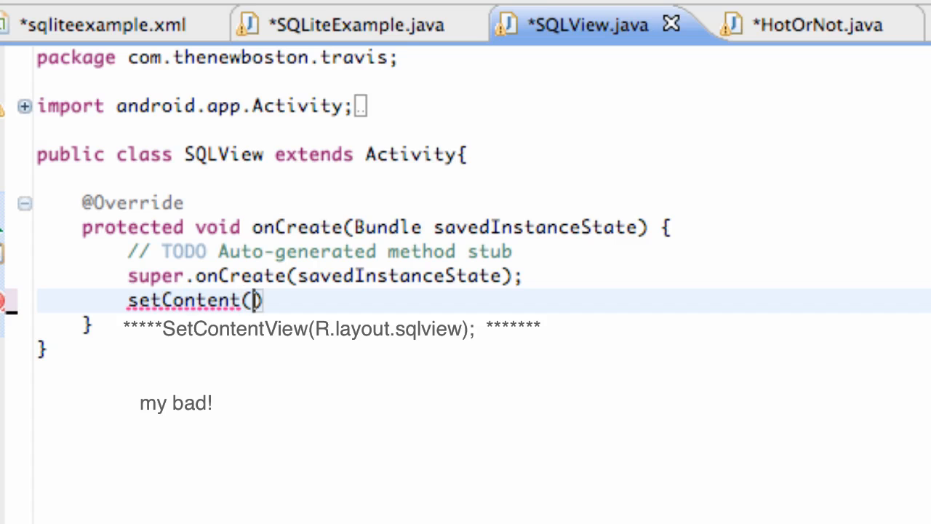
text(R)
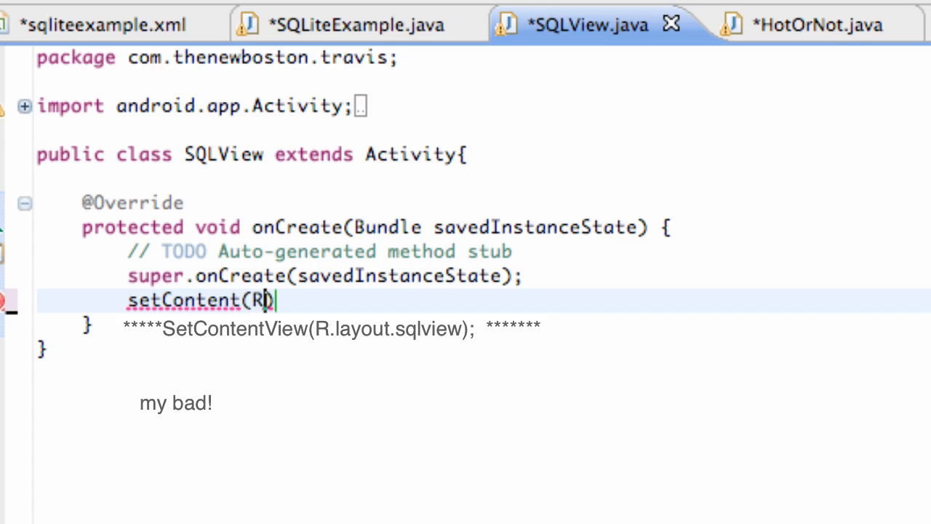
text(.id.)
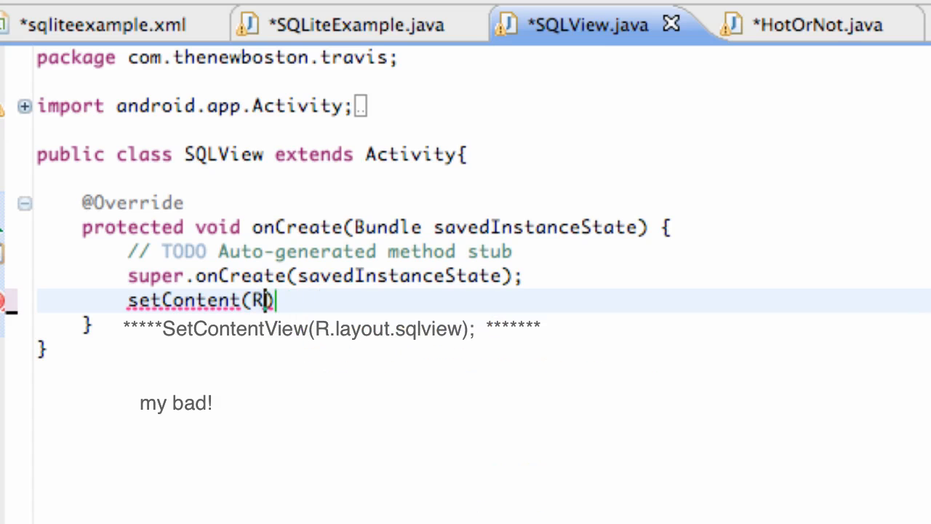
text(.layout.)
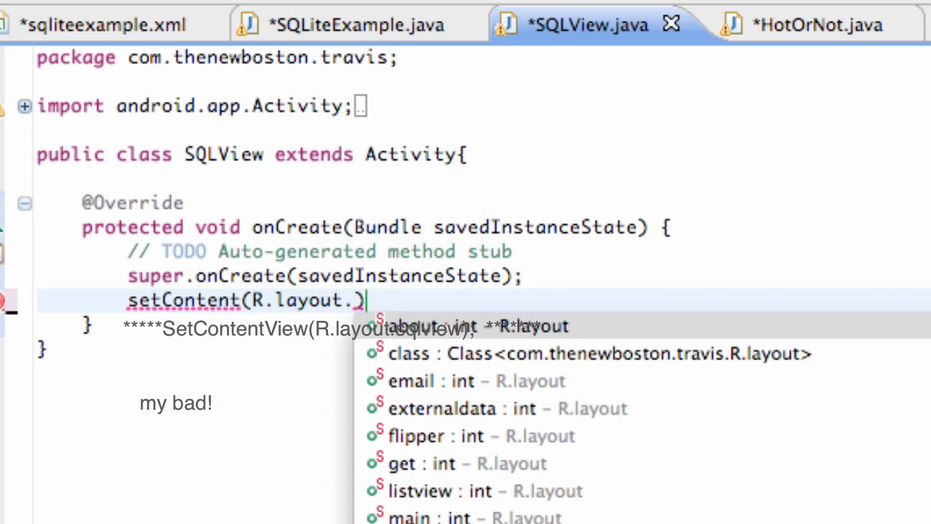
text(sqlview)
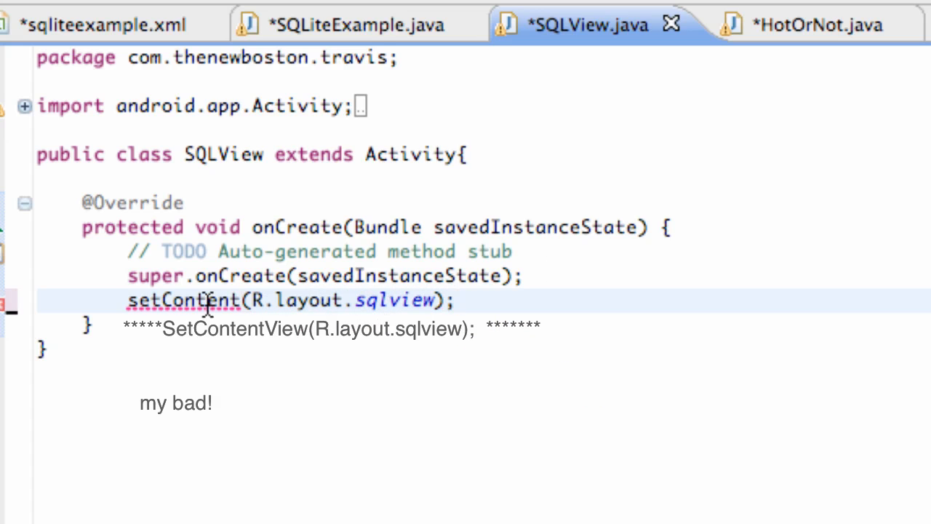
double_click(260, 300)
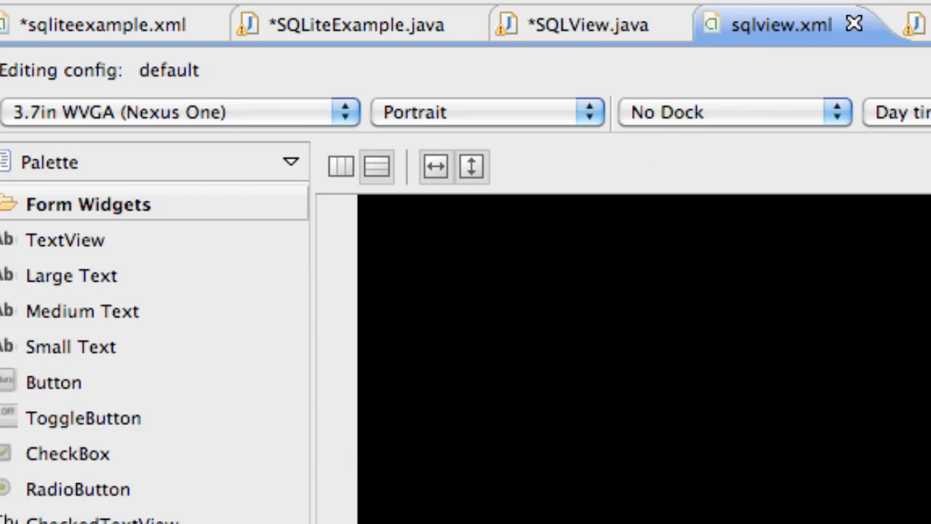
mouse_move(924, 145)
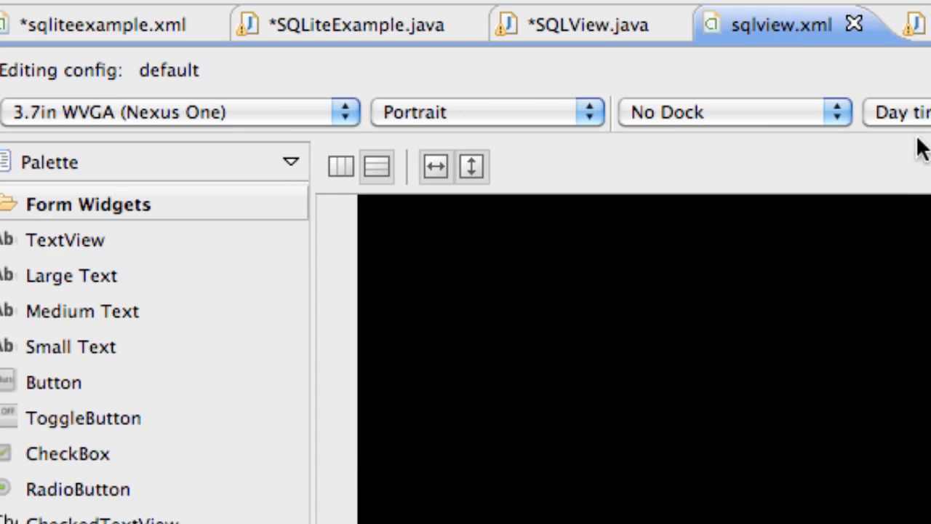
mouse_move(668, 139)
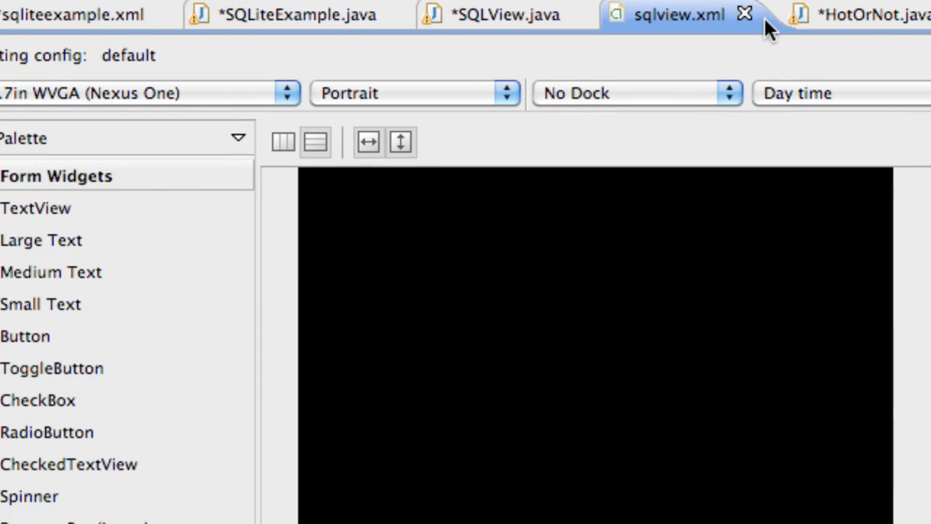
- Switch to the HotOrNot.java class file
click(859, 15)
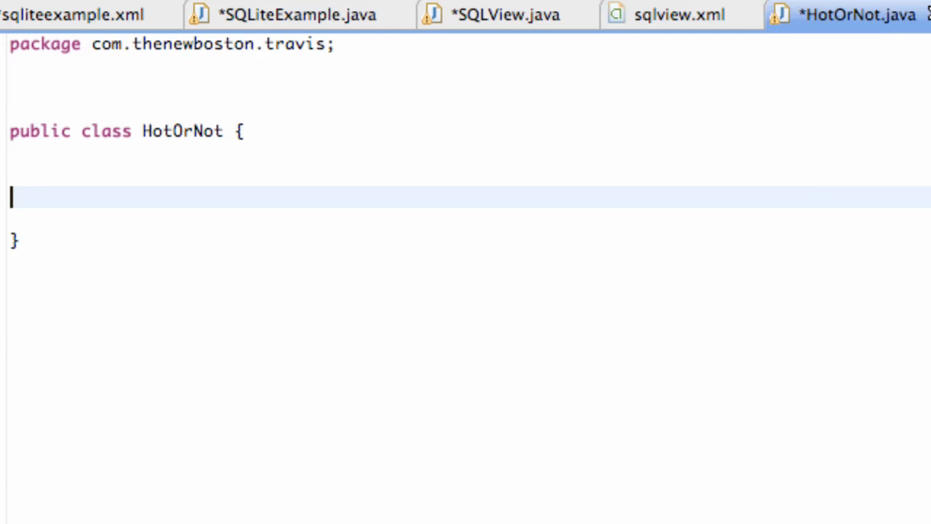
- Delete the blank lines inside the HotOrNot class and after the package line
key(Backspace)
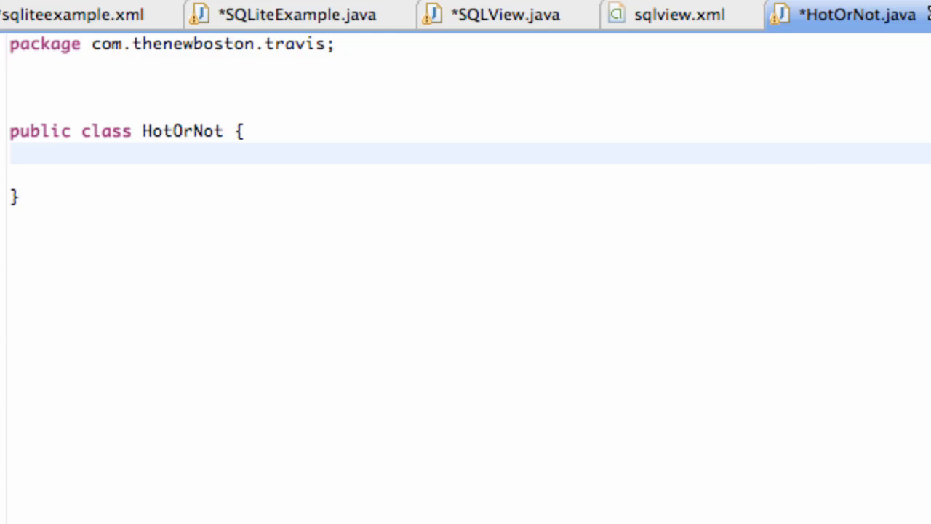
mouse_move(131, 140)
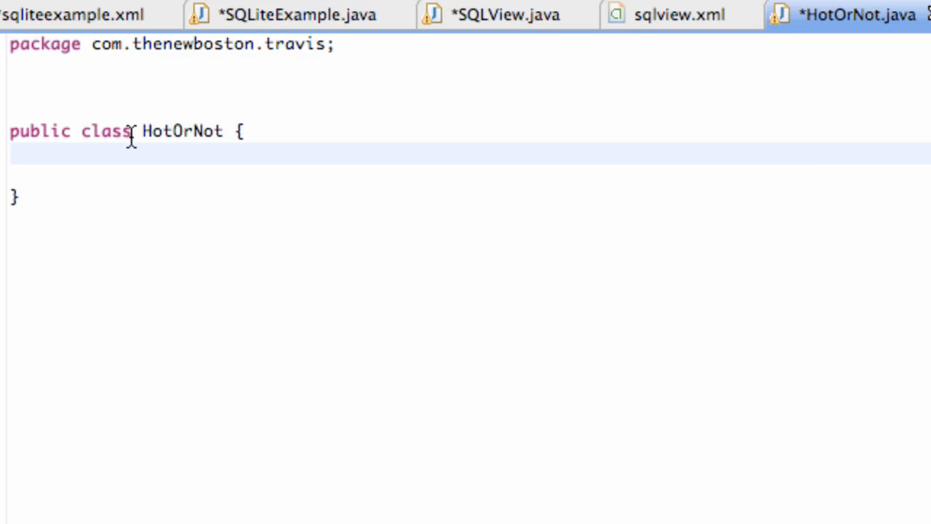
double_click(182, 131)
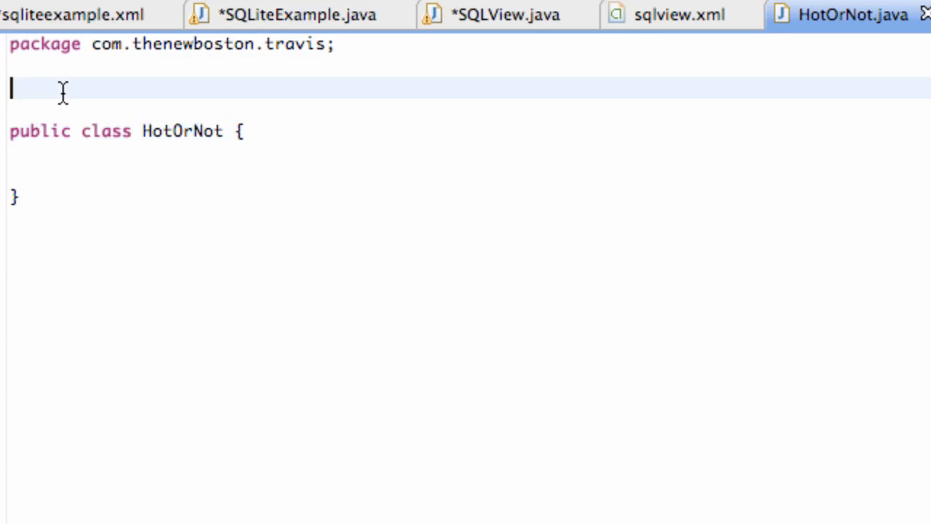
key(Backspace)
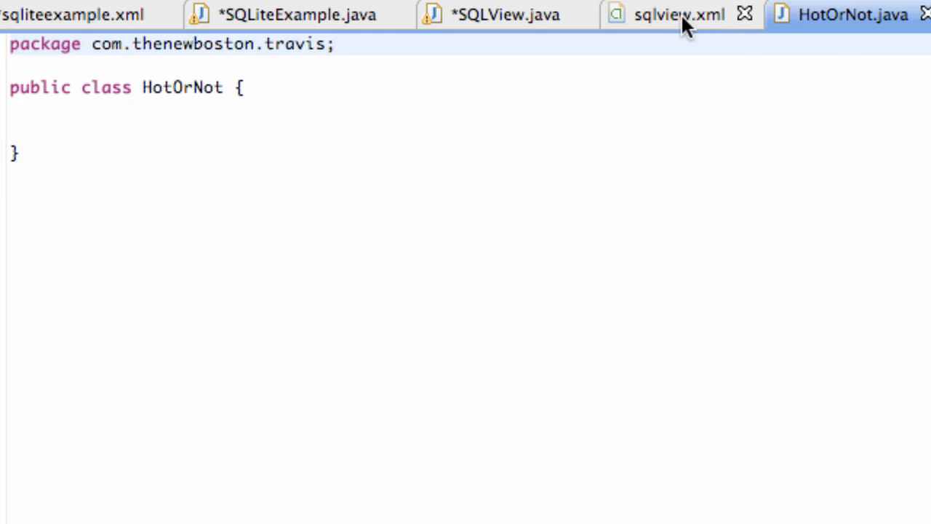
- Drag a TableLayout from the Layouts palette onto the top of sqlview.xml
click(679, 15)
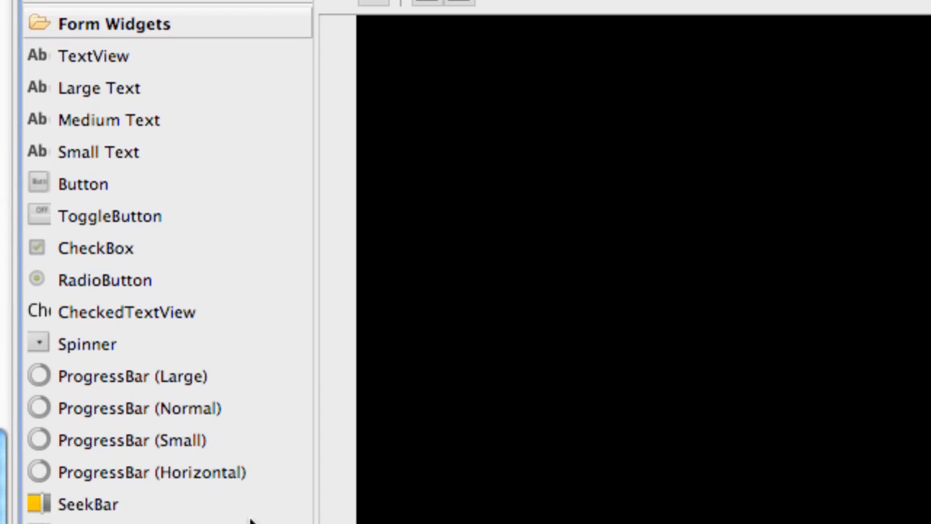
click(103, 55)
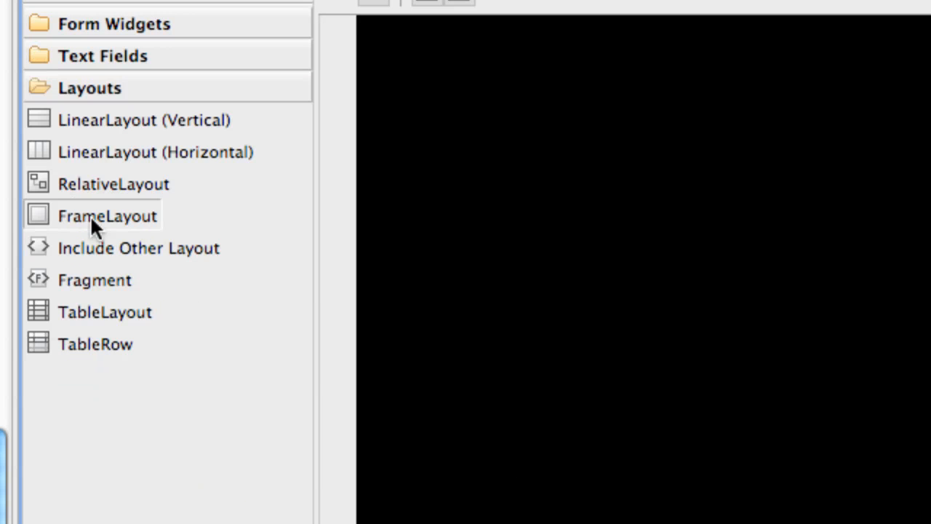
drag(104, 311, 399, 282)
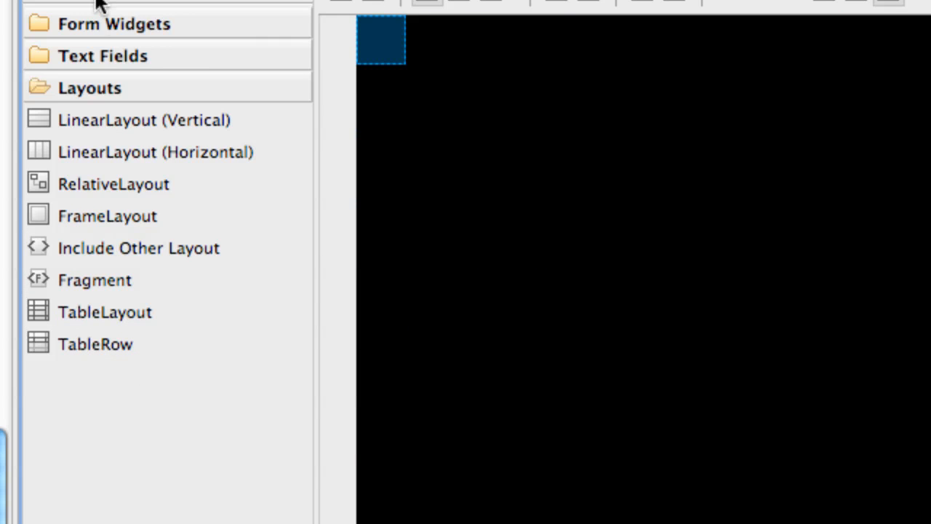
click(114, 24)
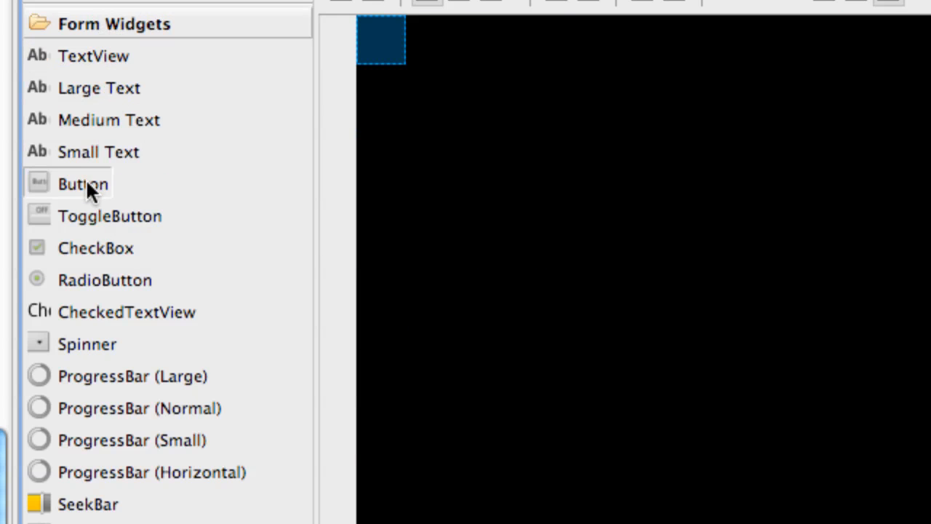
click(93, 56)
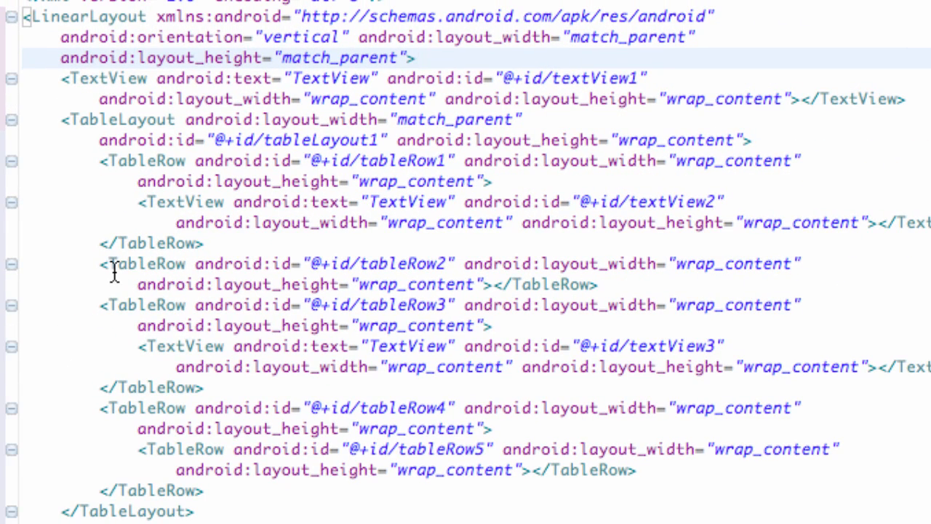
mouse_move(457, 309)
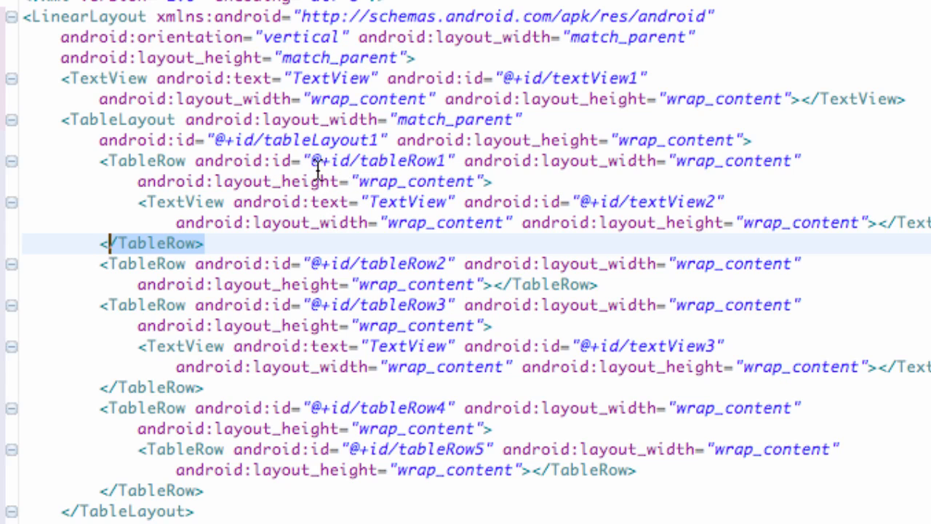
mouse_move(120, 112)
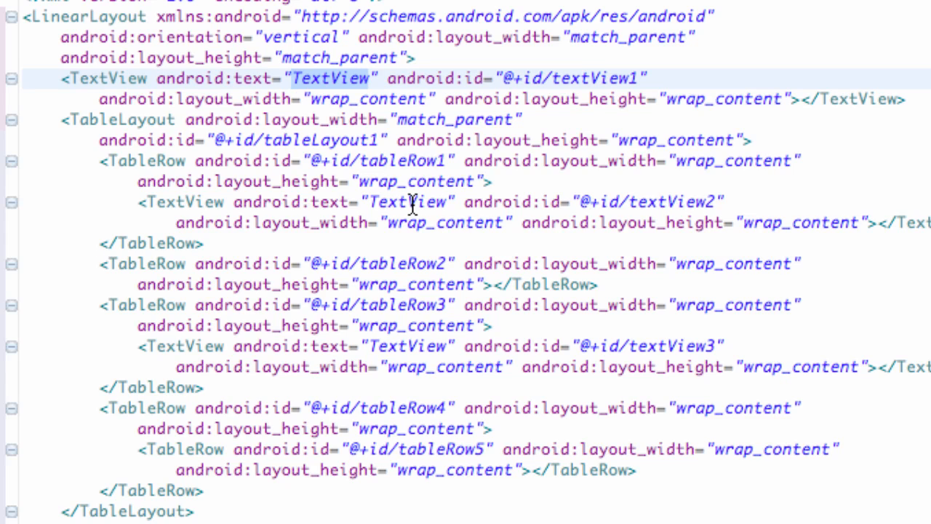
- Set the TextView's text to 'Names' and its width to fill_parent
text(M)
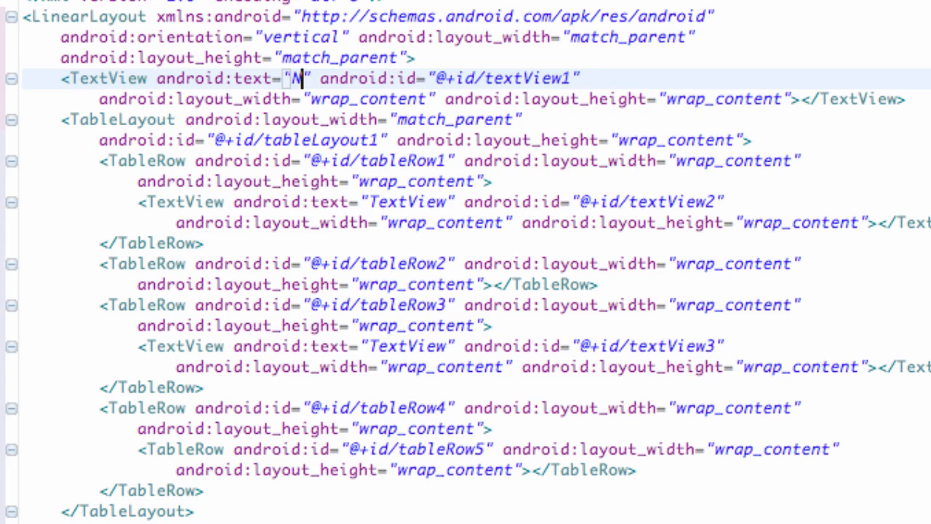
text(ames")
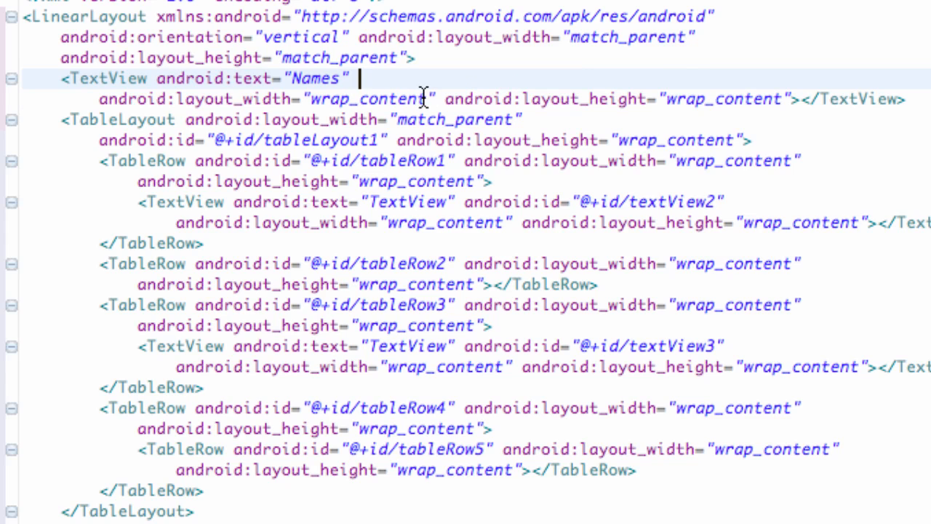
double_click(369, 99)
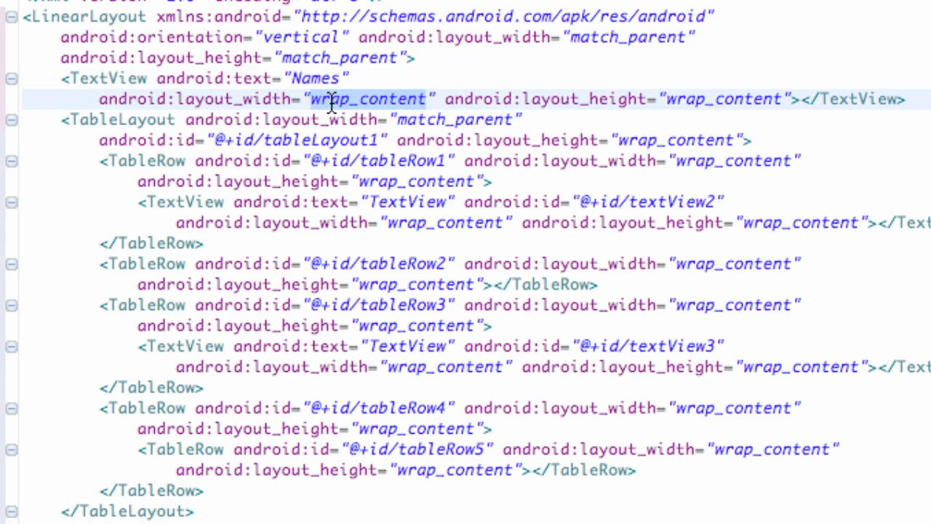
text(fill_pa)
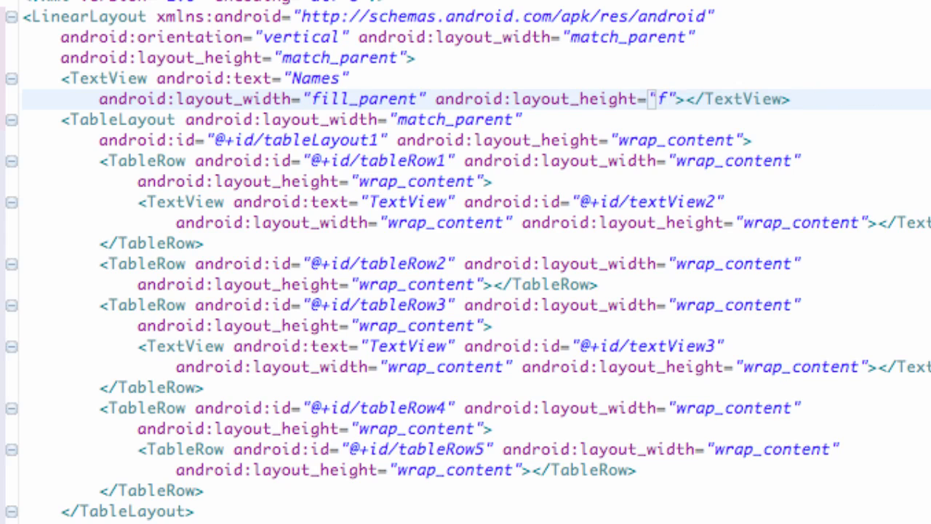
text(ill_parent)
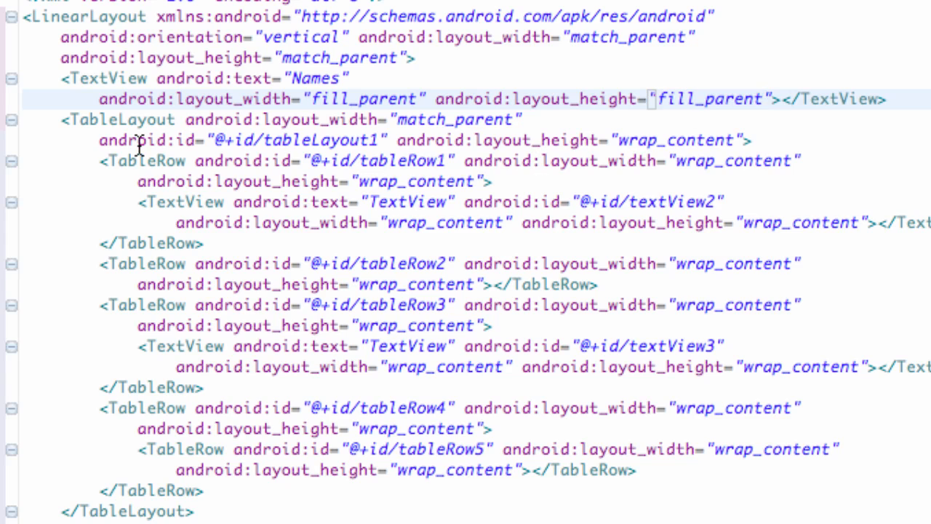
click(88, 79)
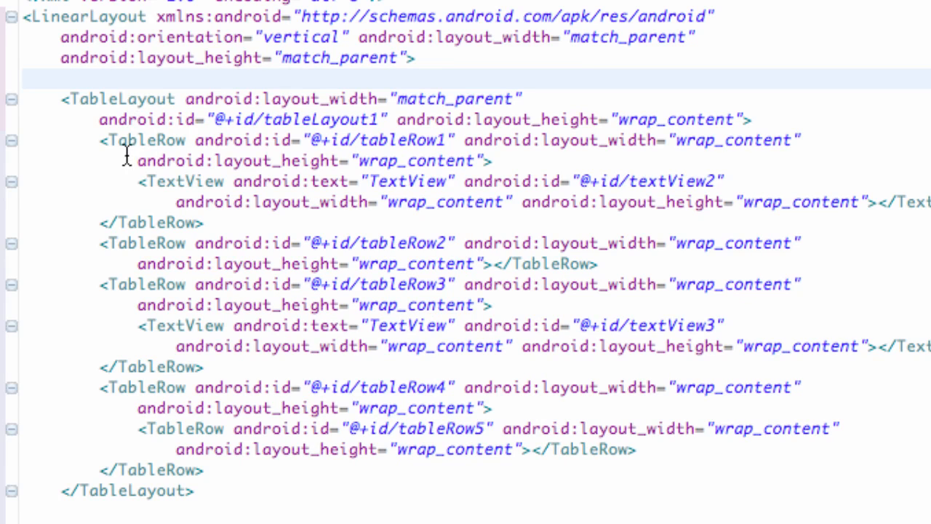
- Delete the leftover table rows and close </TableLayout> before textView3
click(493, 161)
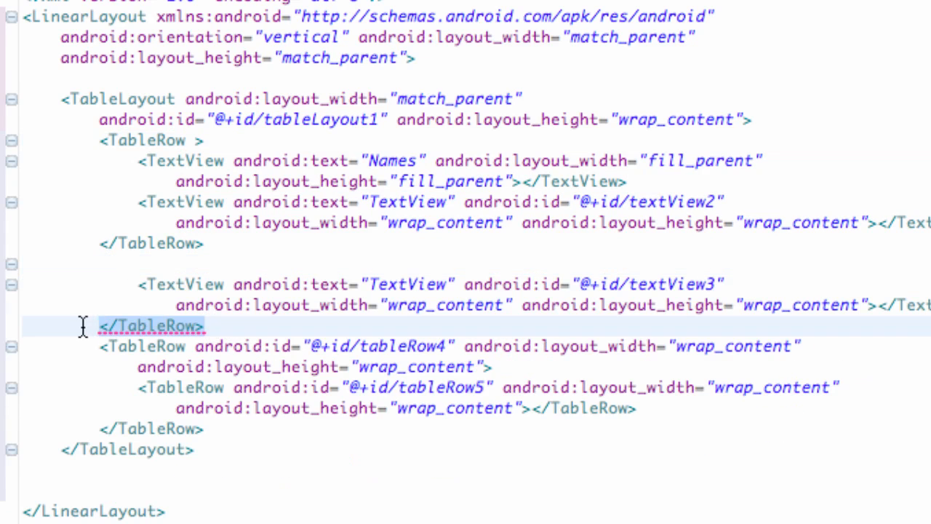
drag(84, 324, 282, 421)
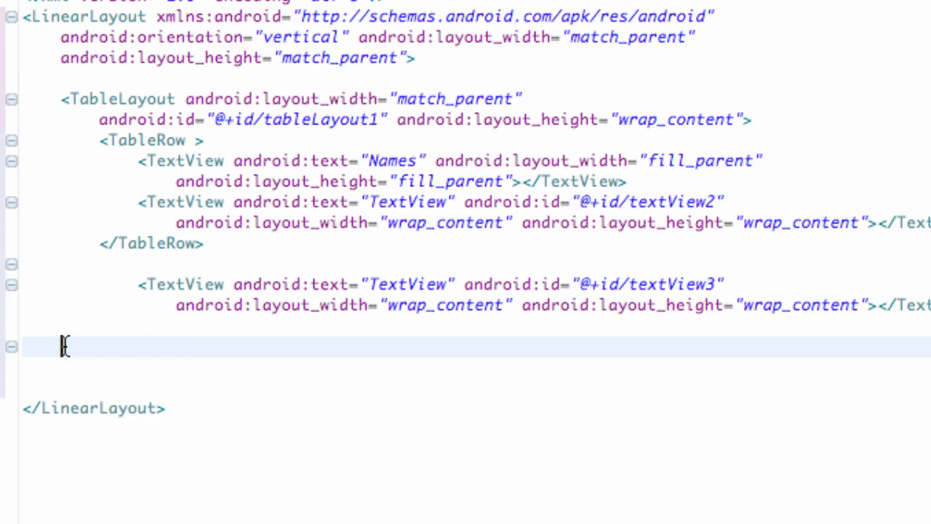
text(</TableLayout>)
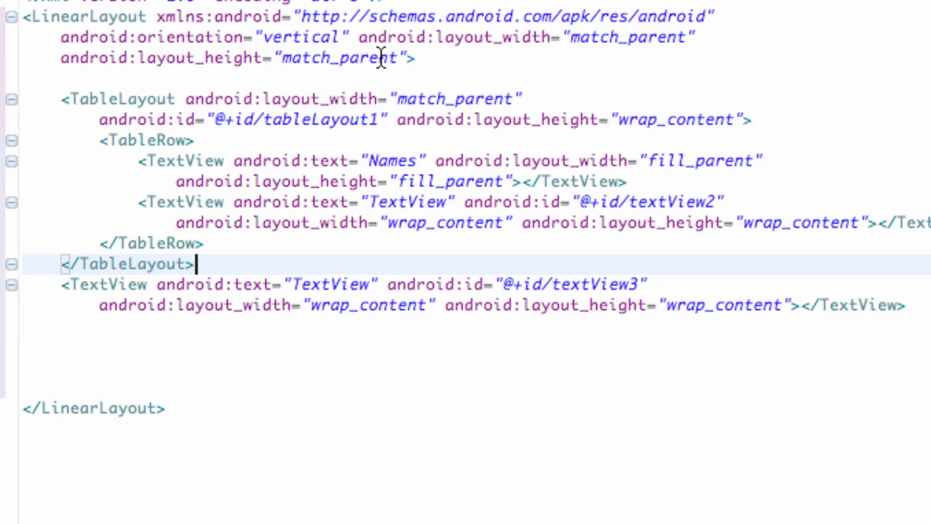
- Change the TableLayout and textView2 widths to fill_parent
click(131, 99)
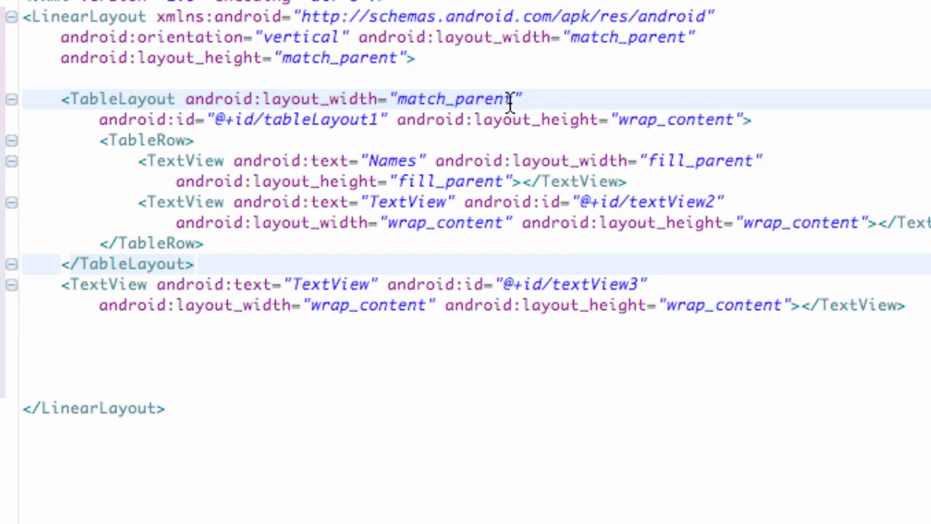
double_click(451, 98)
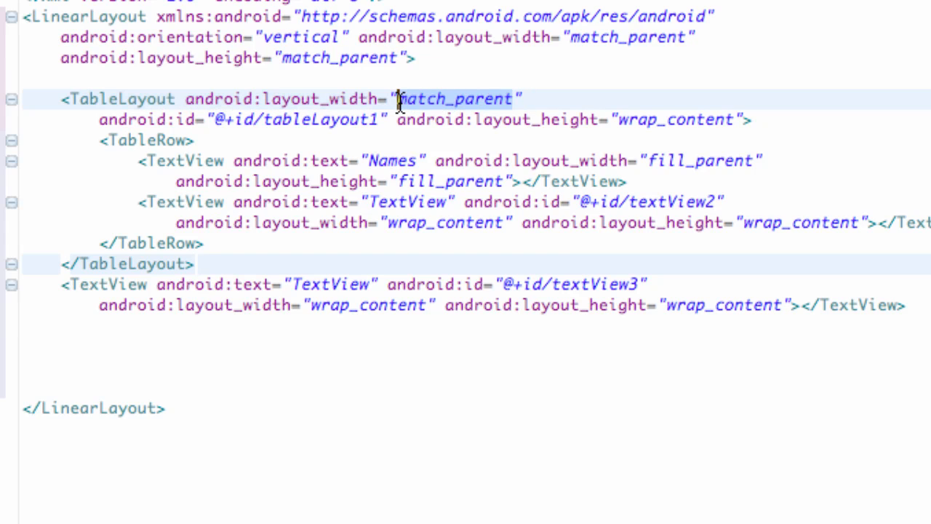
text(fill_p)
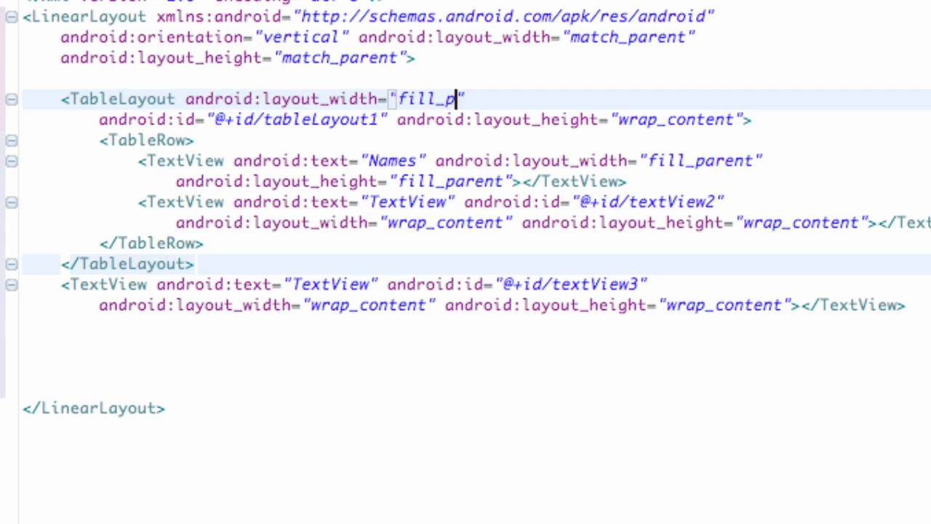
text(arent)
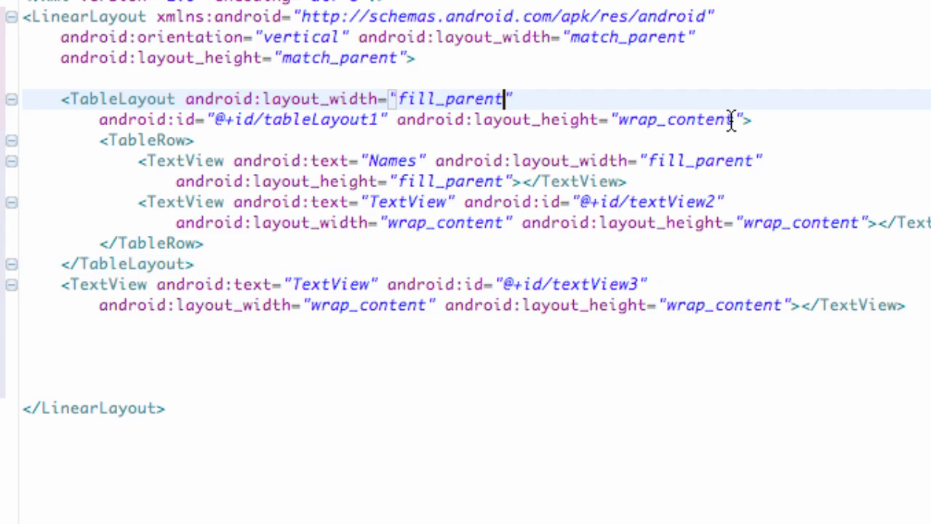
text(fill_pa)
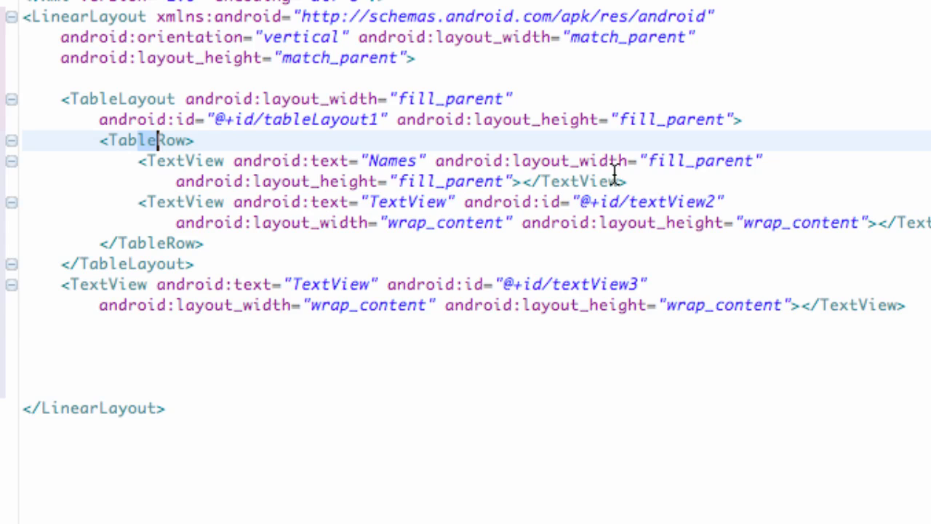
double_click(445, 222)
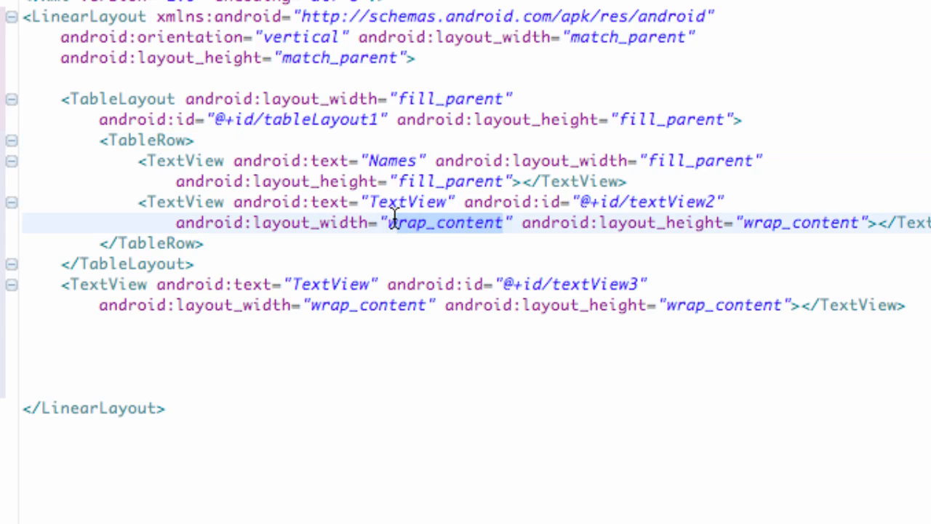
text(fill)
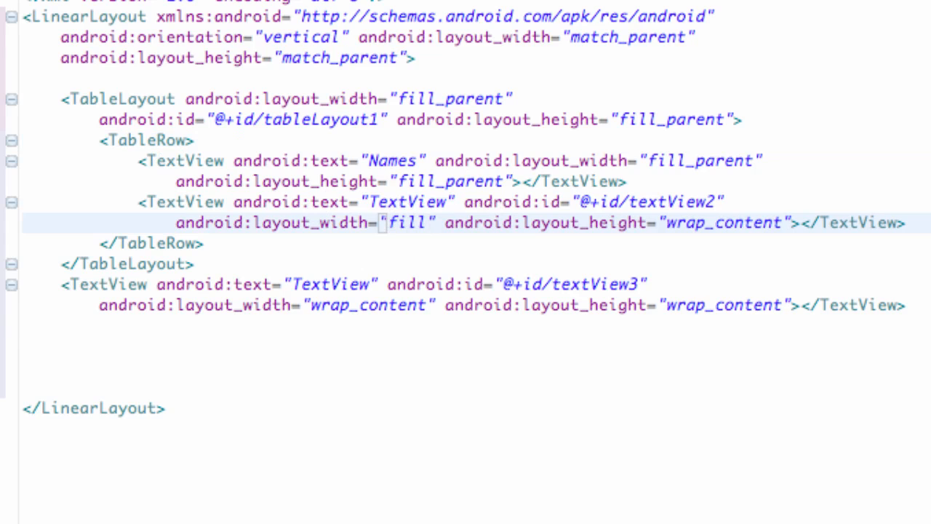
text(_parent)
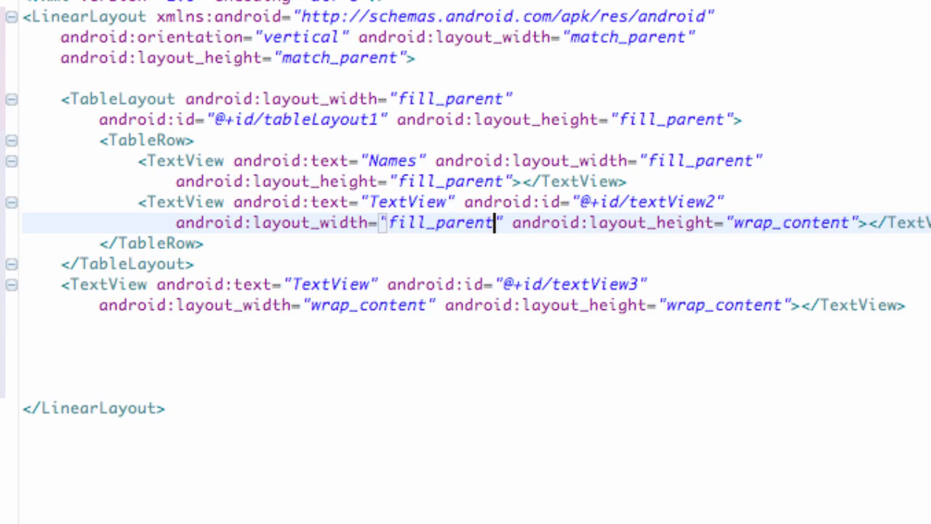
mouse_move(843, 224)
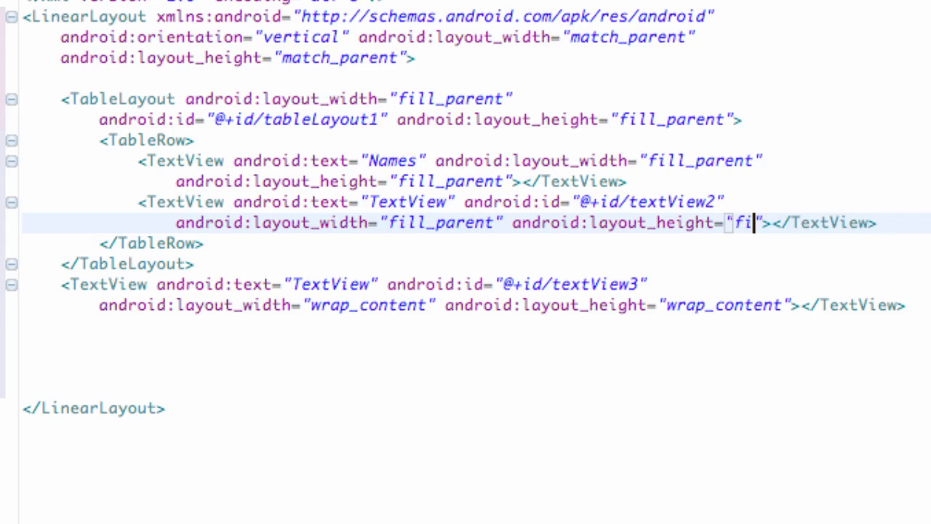
text(ll_parent)
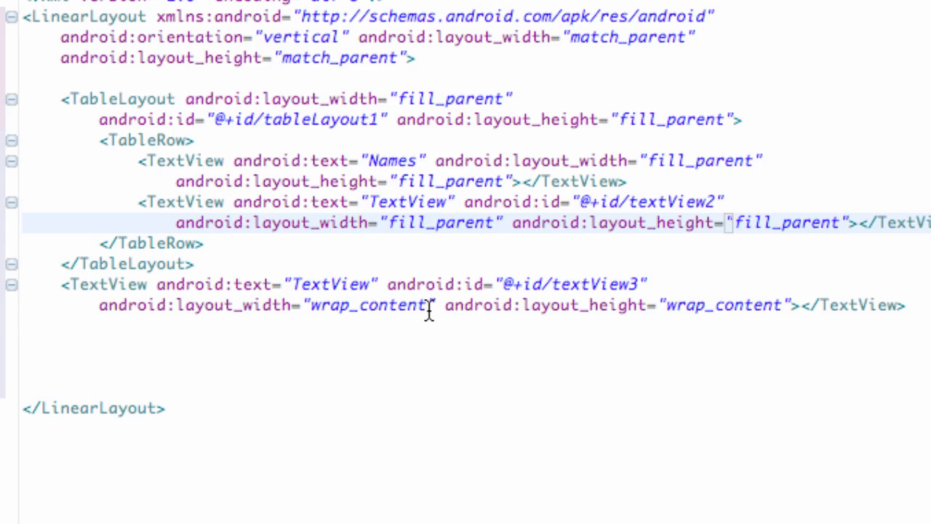
- Set textView3's width and height to fill_parent
double_click(369, 305)
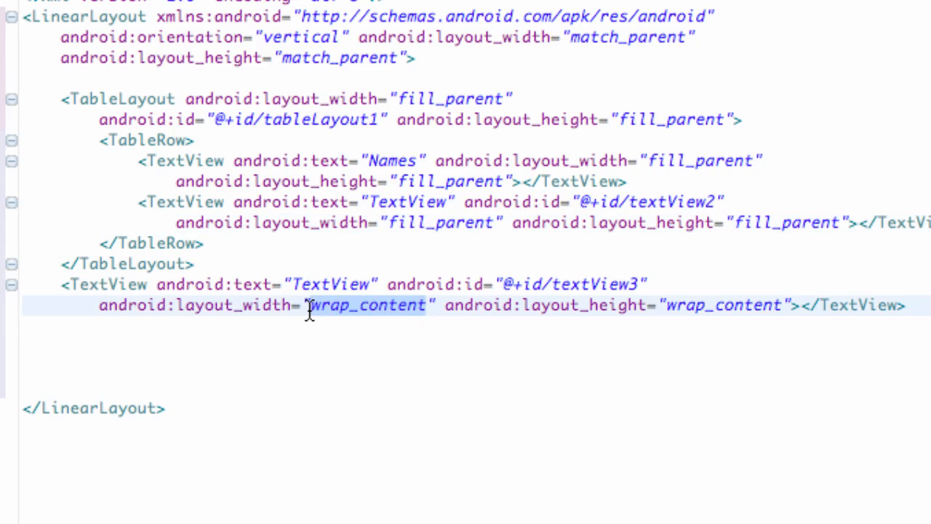
text(fill-)
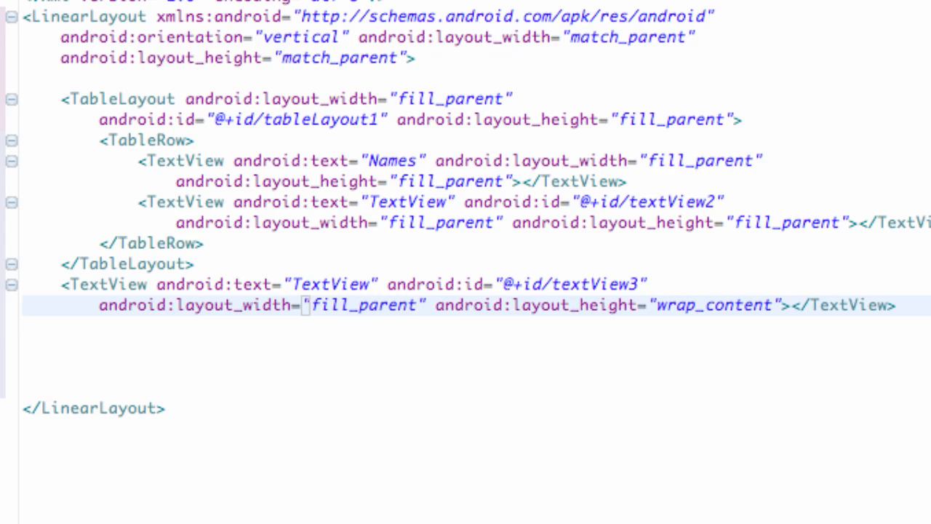
double_click(713, 305)
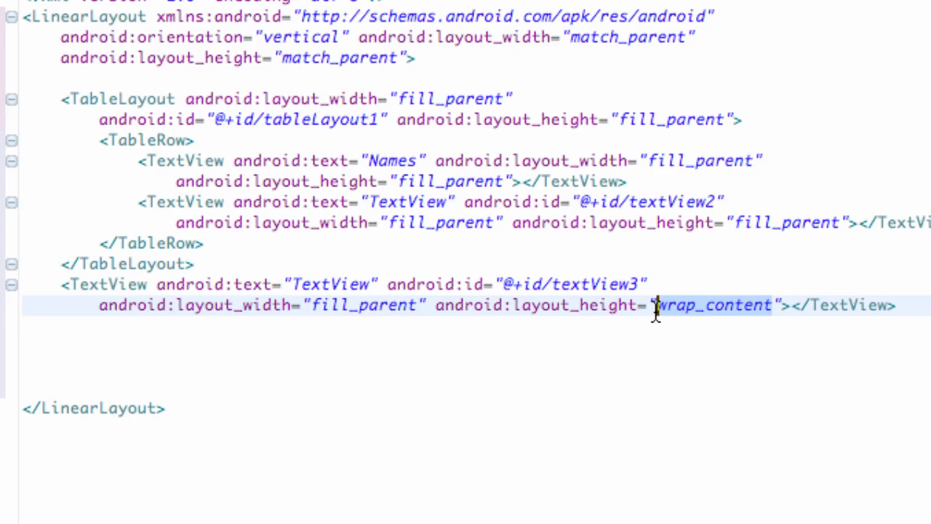
text(fill_)
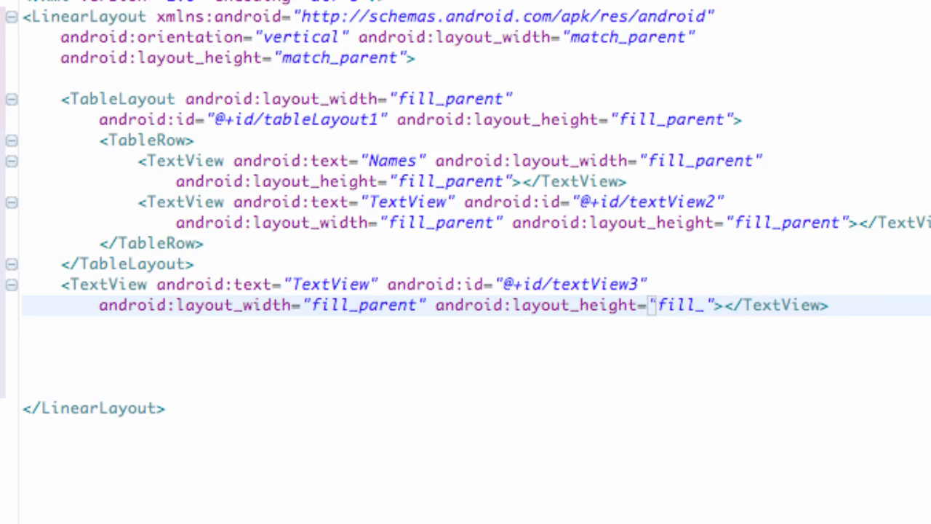
text(parent)
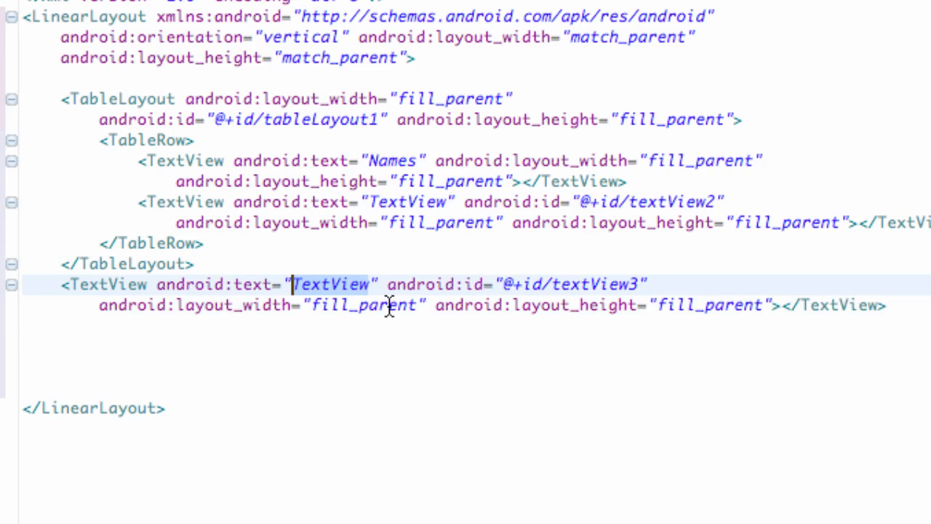
- Give textView3 the text 'get info from db' and id tvSQLinfo
text(f)
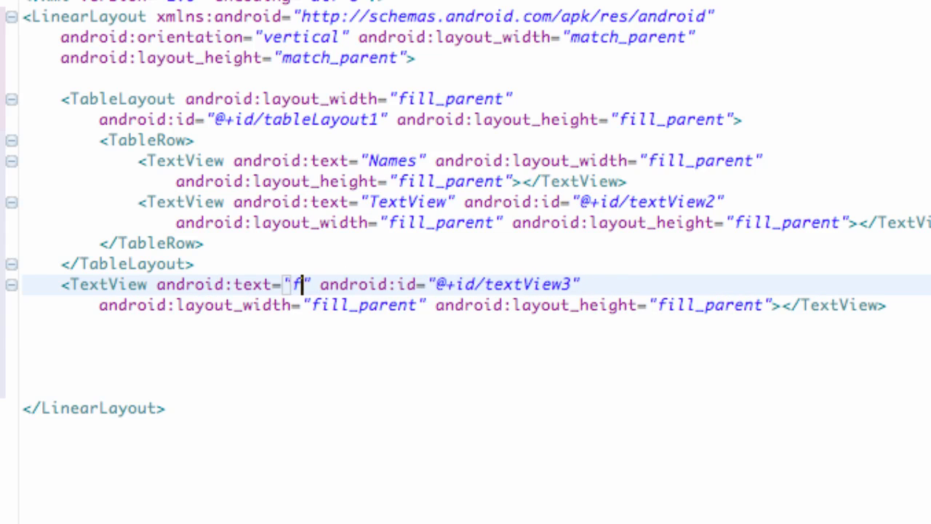
text(get info)
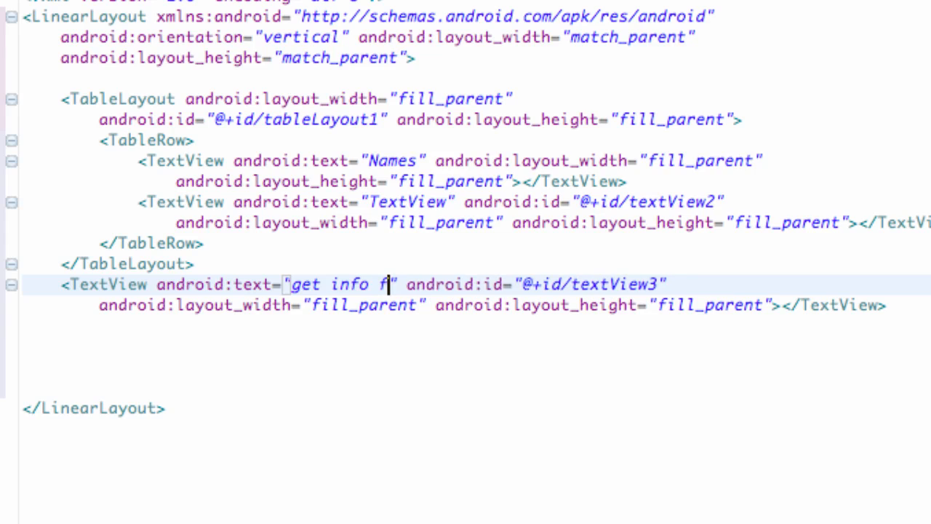
text(rom)
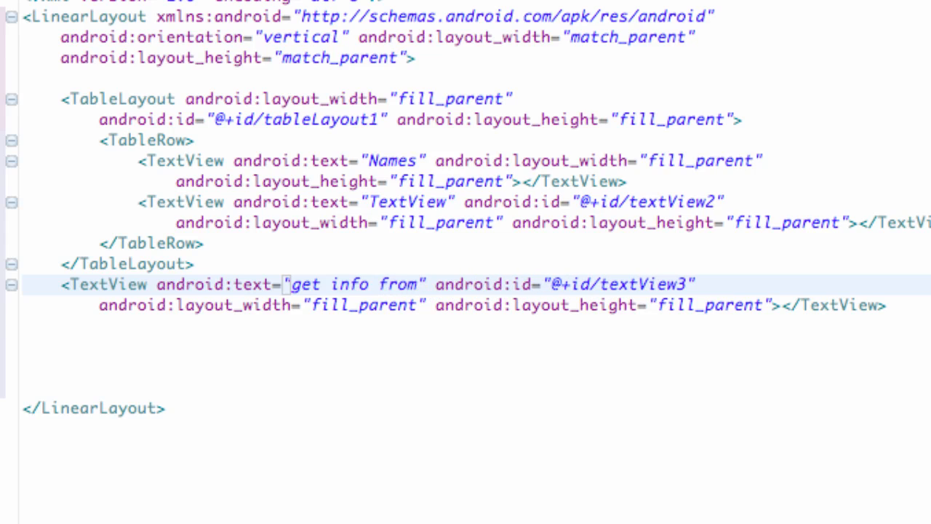
text(d)
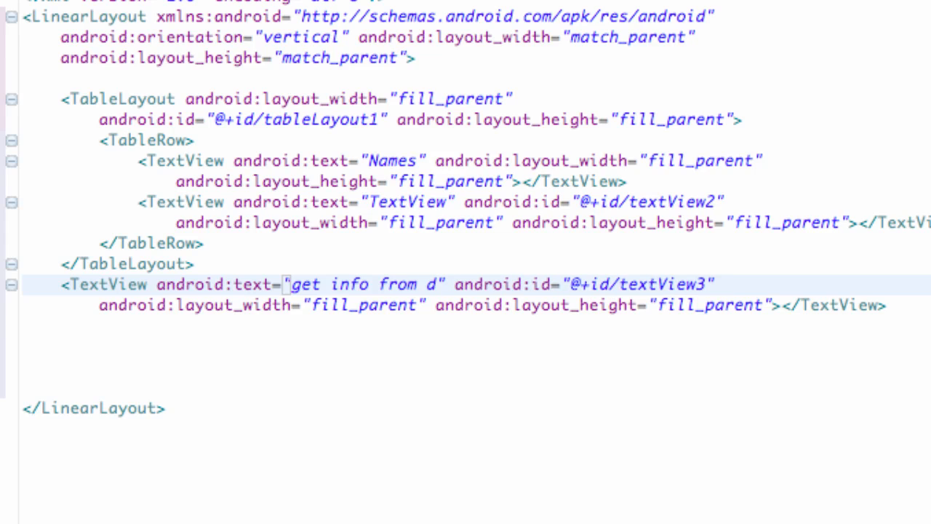
text(b)
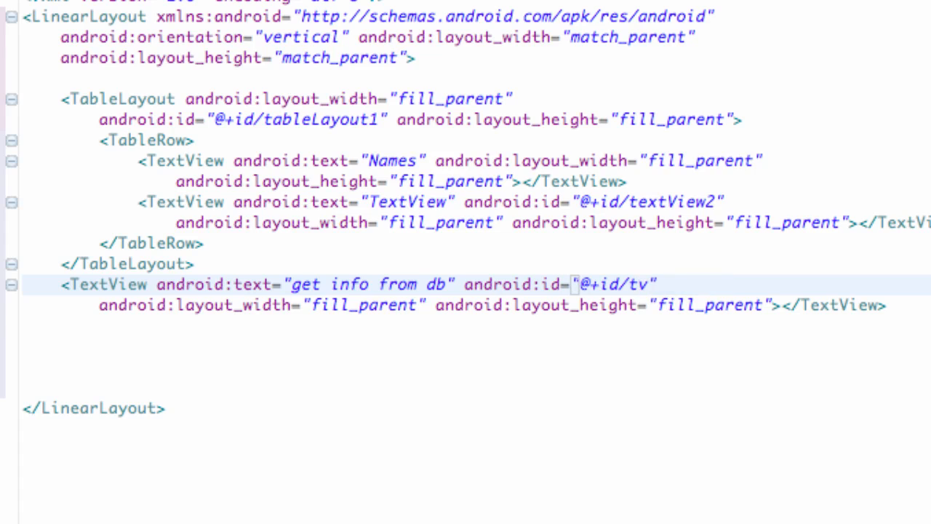
text(SW)
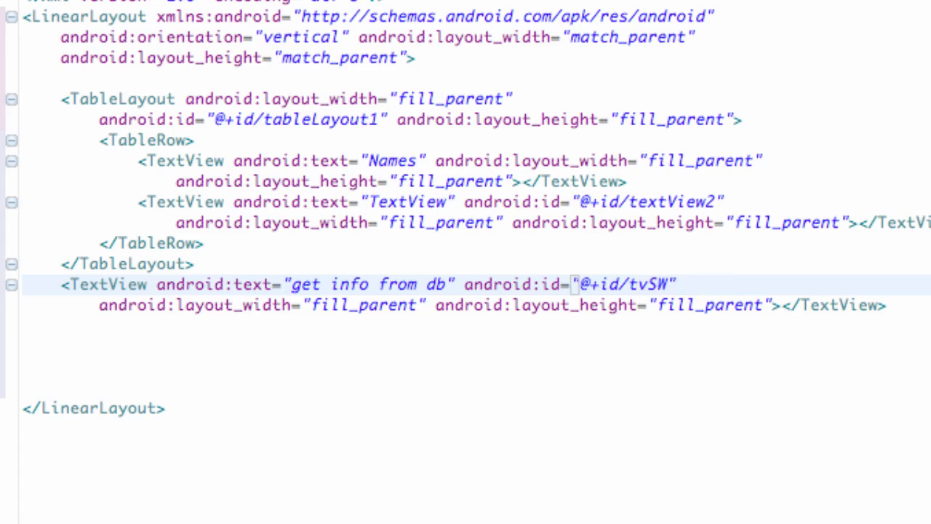
text(QLinfo)
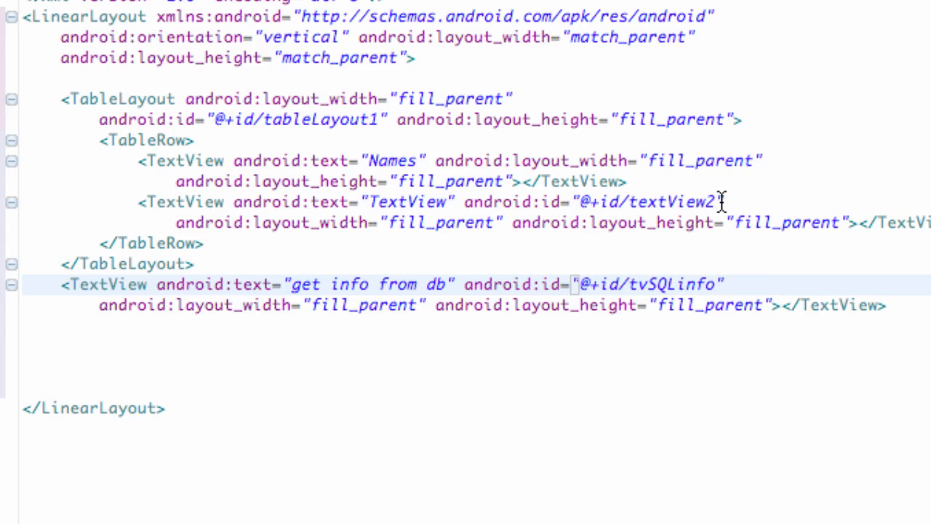
- Change the second cell's text to 'Hotness' and remove its textView2 id
double_click(408, 201)
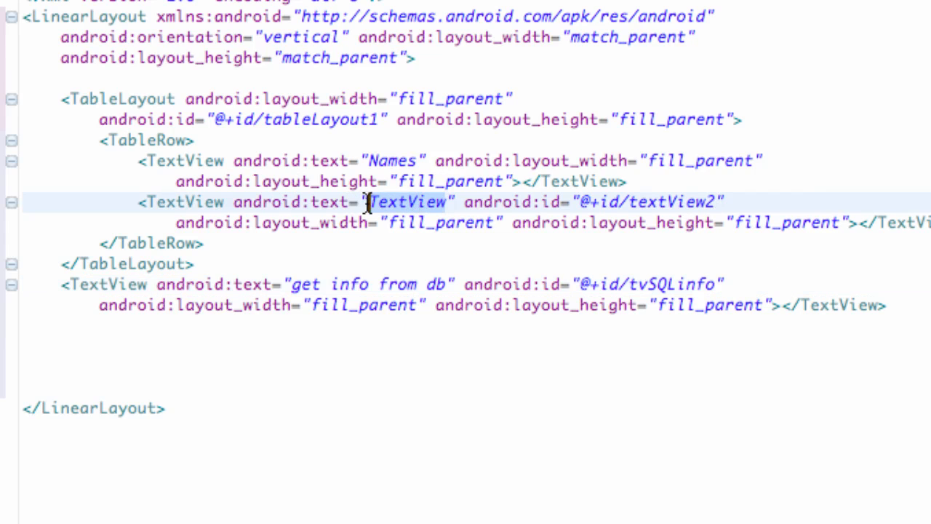
text(Ho)
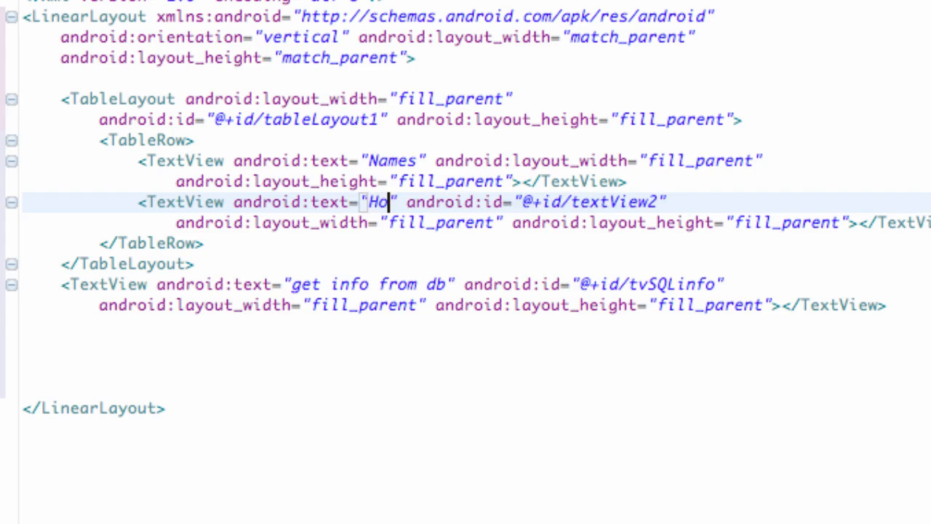
text(tness)
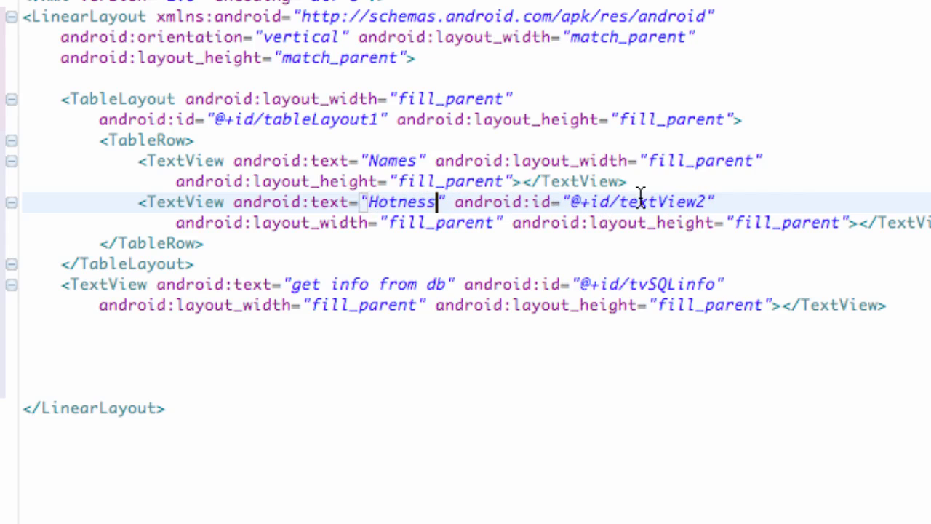
double_click(640, 202)
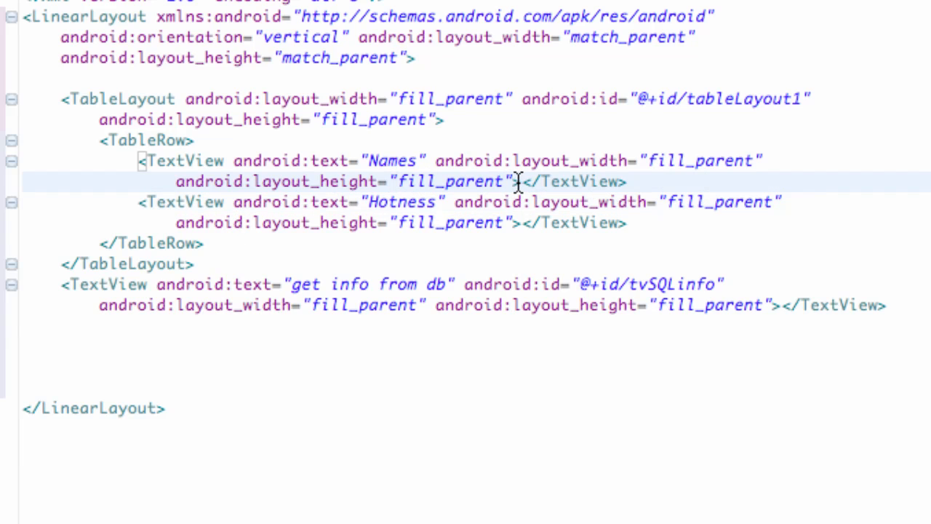
- Add android:layout_weight="1" to both the Names and Hotness TextViews in the table row
text(android:la)
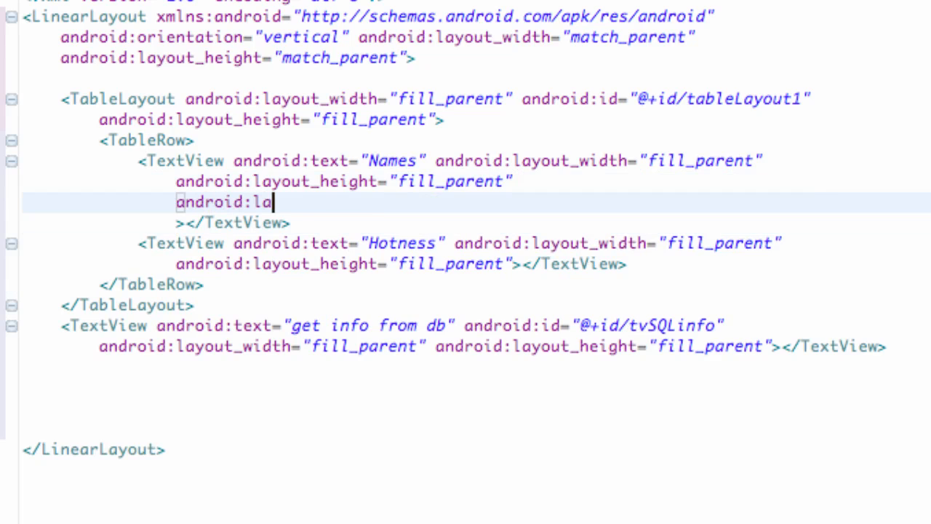
text(yout_wei)
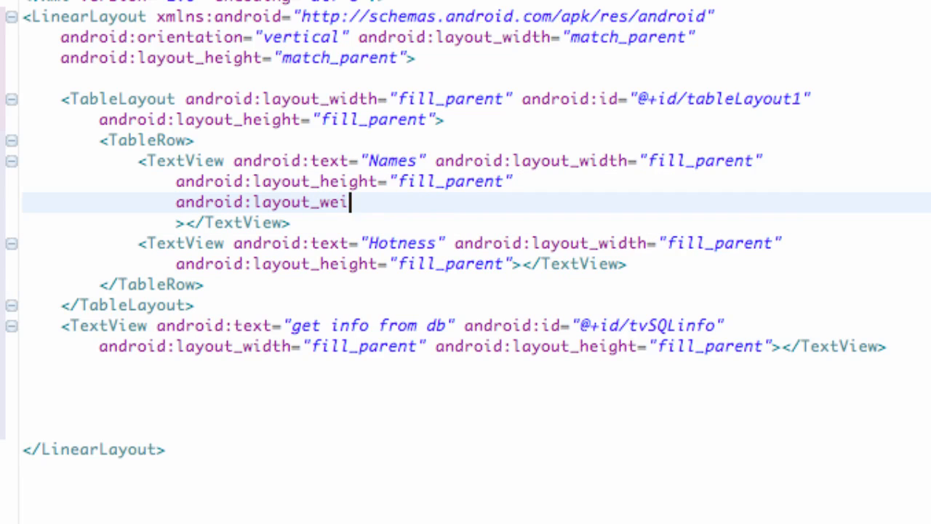
text(ght=)
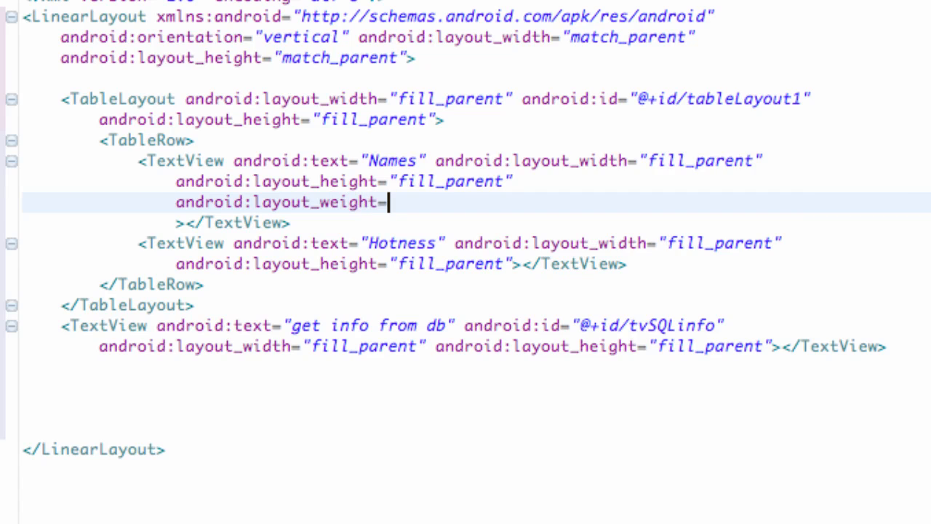
text("")
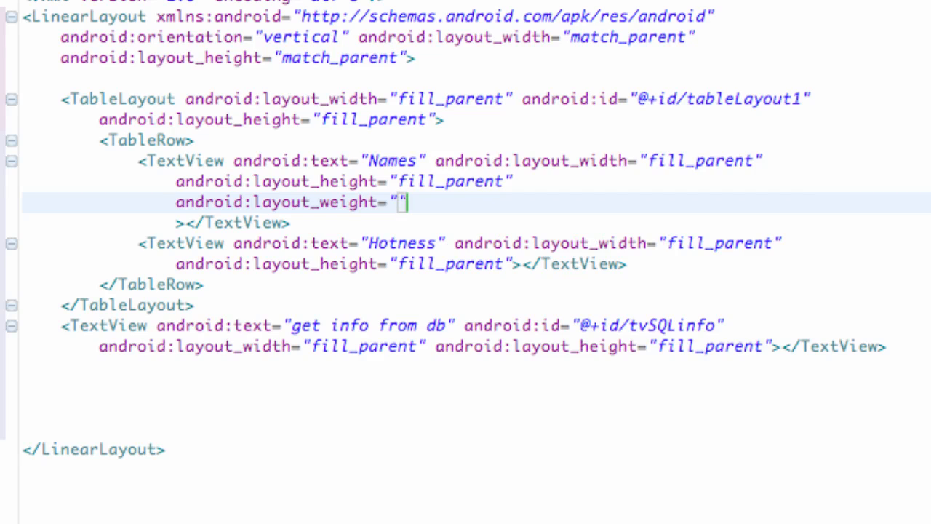
text(1)
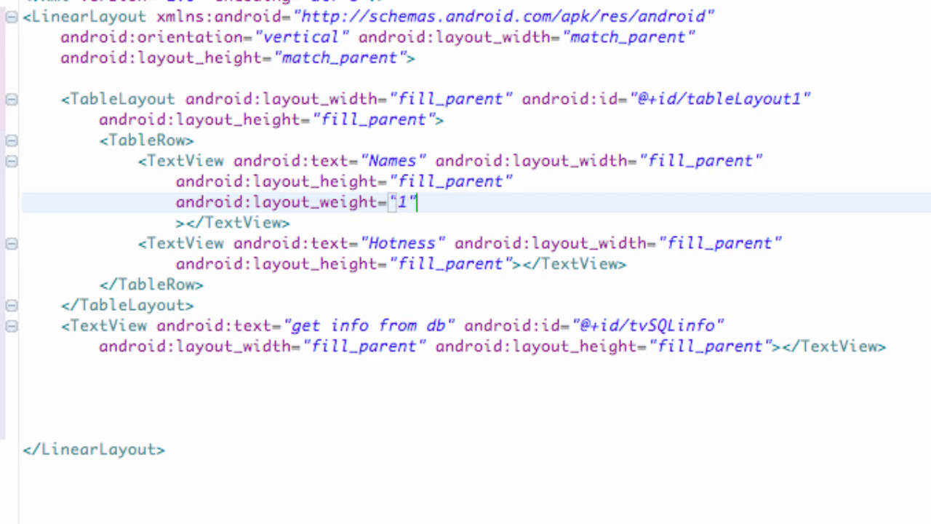
mouse_move(162, 78)
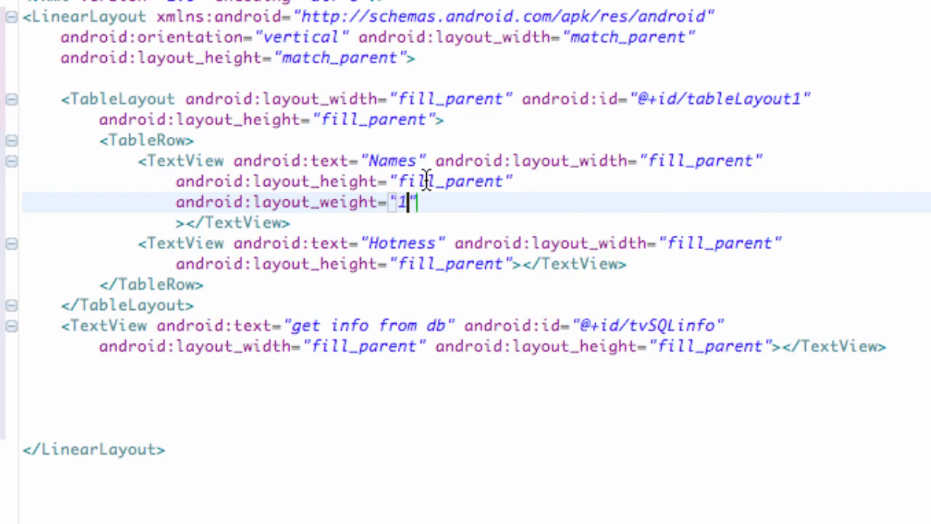
mouse_move(373, 224)
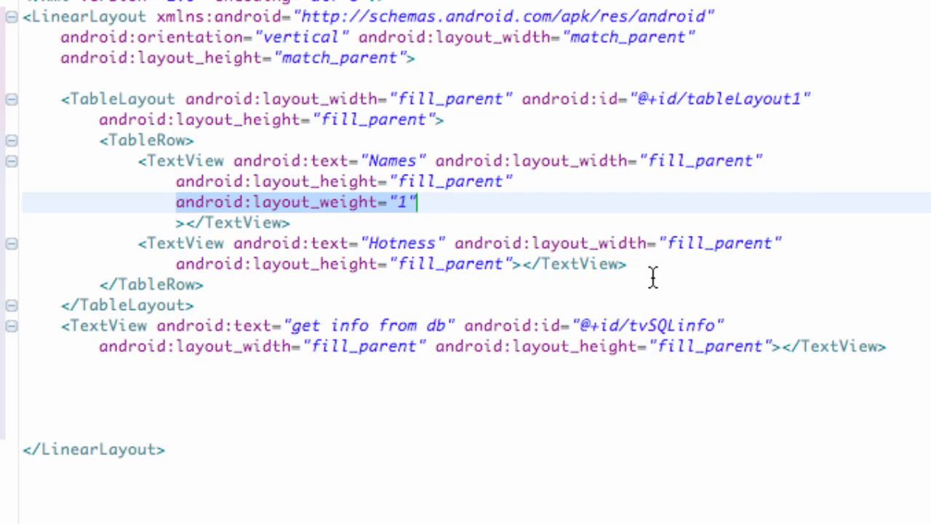
click(511, 263)
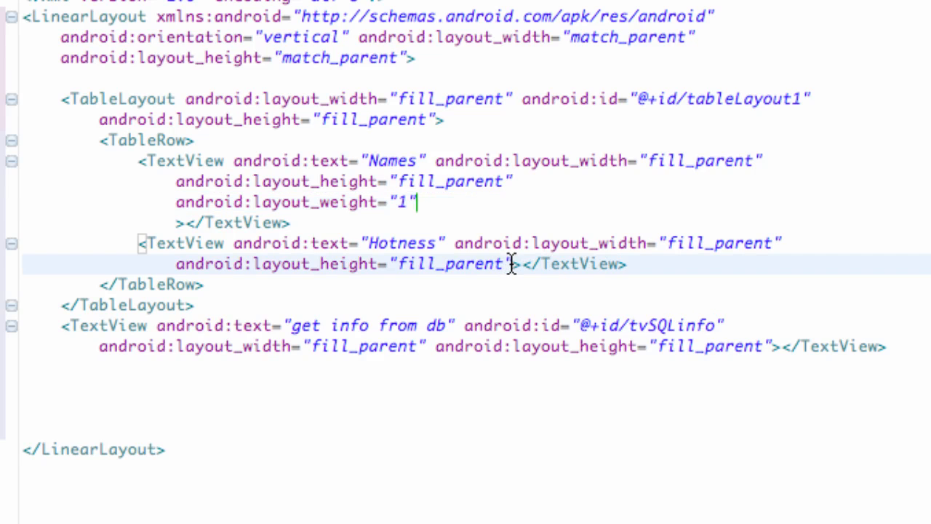
text(android:layout_weight="1")
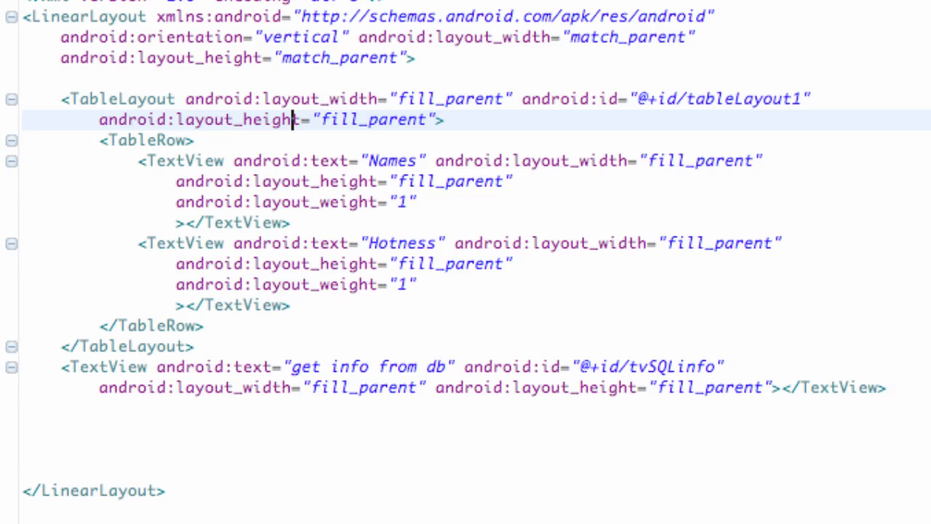
mouse_move(297, 393)
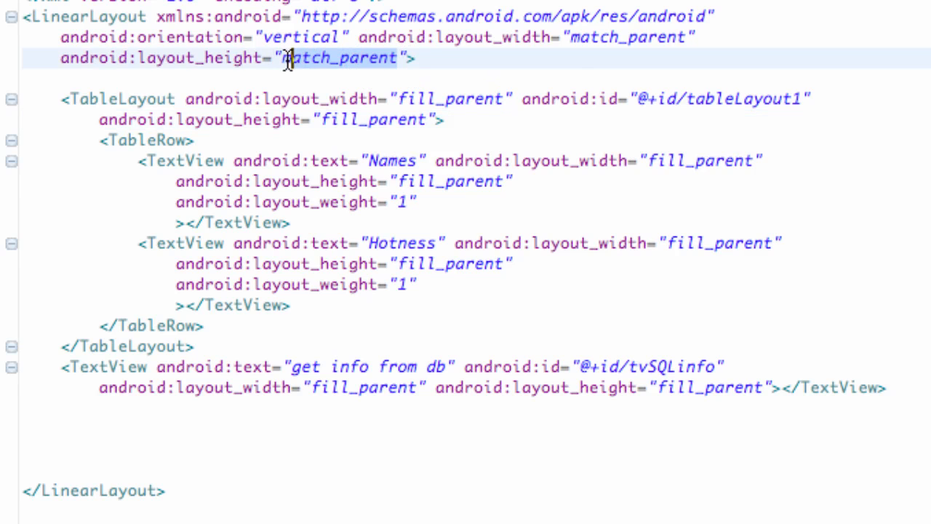
- Set the LinearLayout layout_height to wrap_content in sqlview.xml
text(wrap_co)
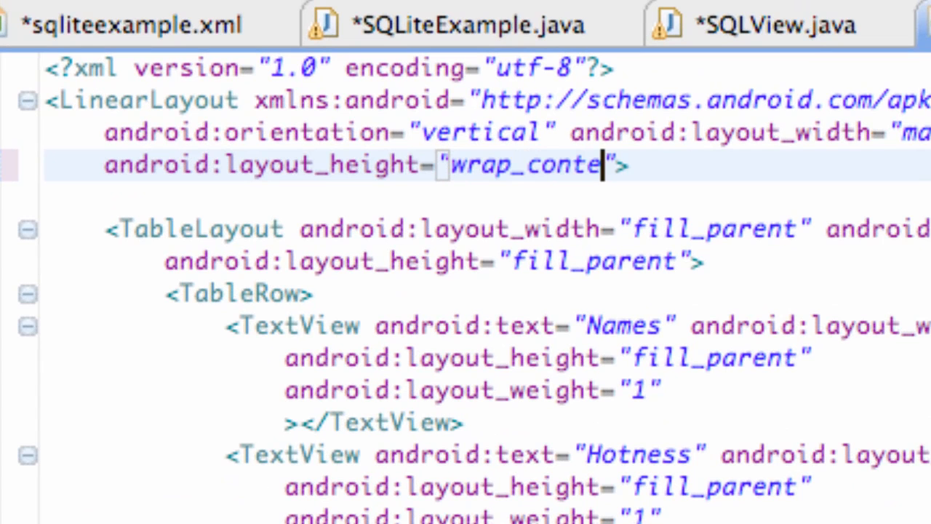
text(nt)
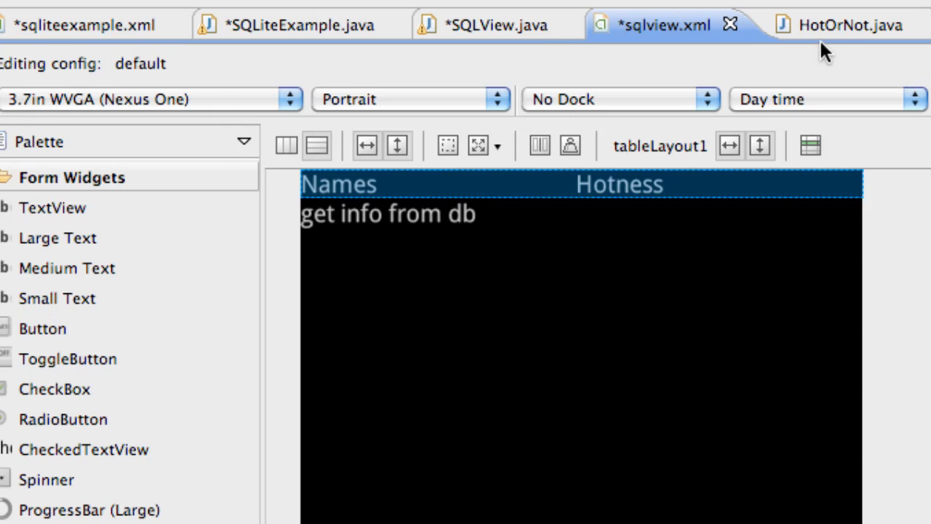
- Review sqliteexample.xml, SQLiteExample.java, SQLView.java and sqlview.xml, ending on HotOrNot.java
click(84, 24)
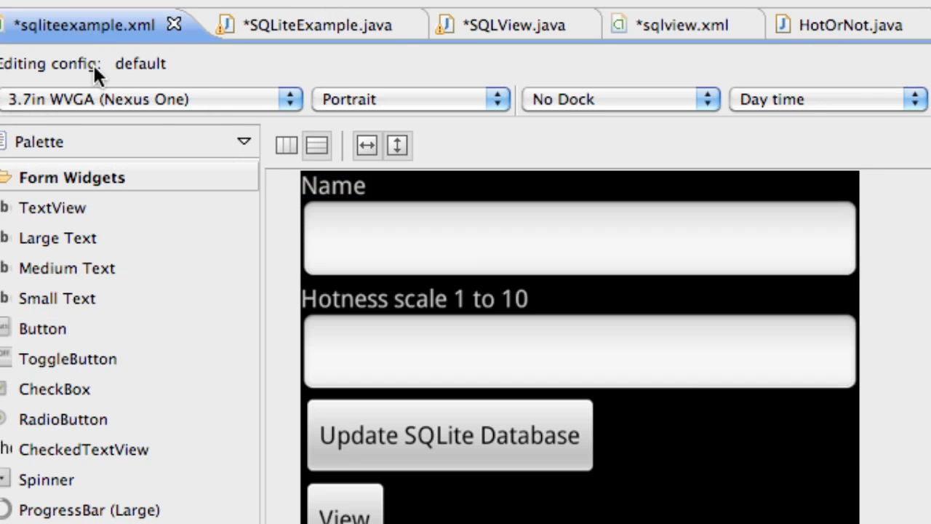
mouse_move(321, 115)
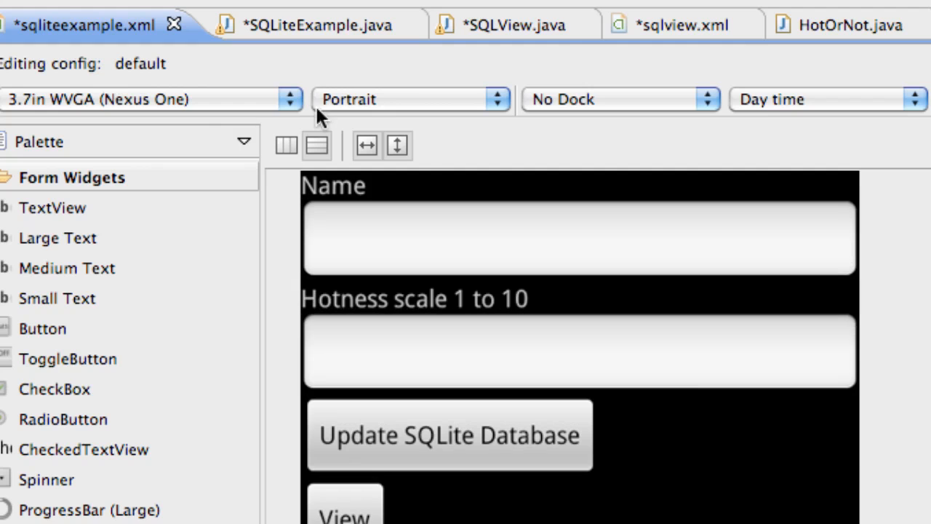
click(306, 25)
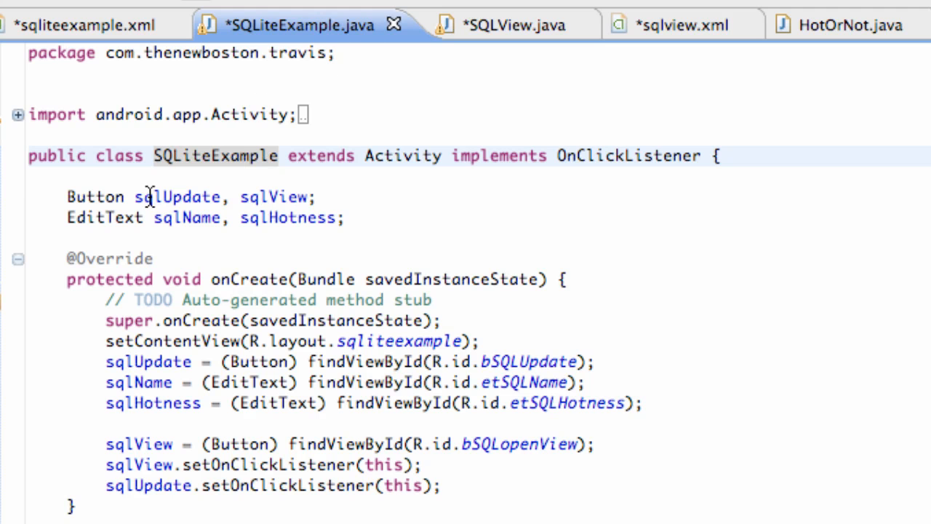
click(497, 25)
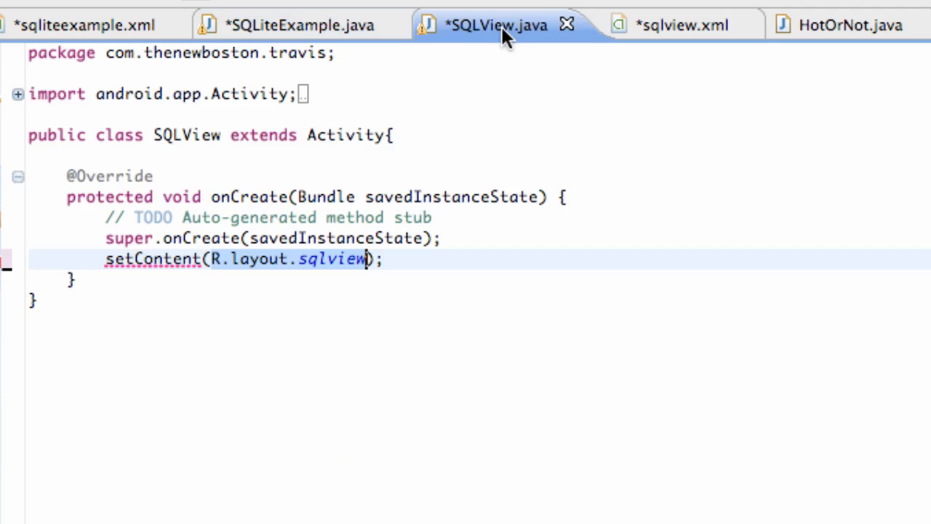
mouse_move(637, 47)
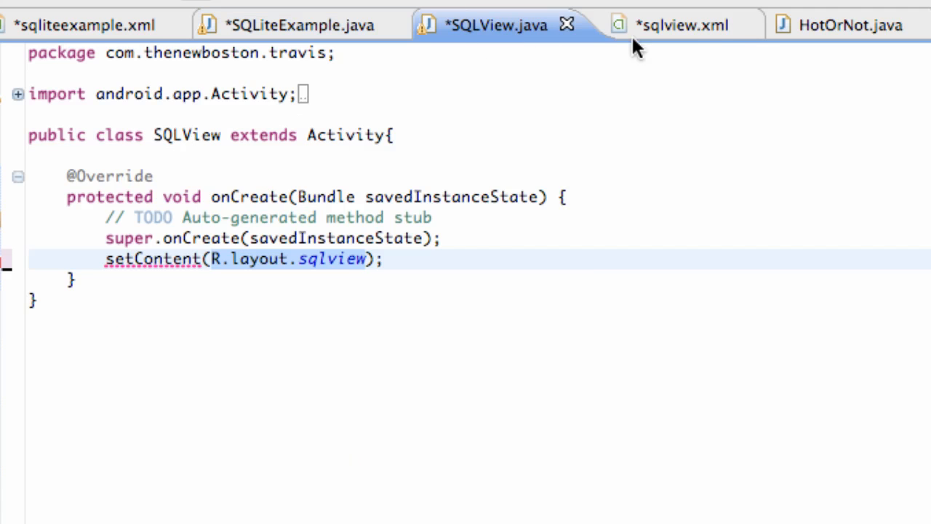
click(662, 24)
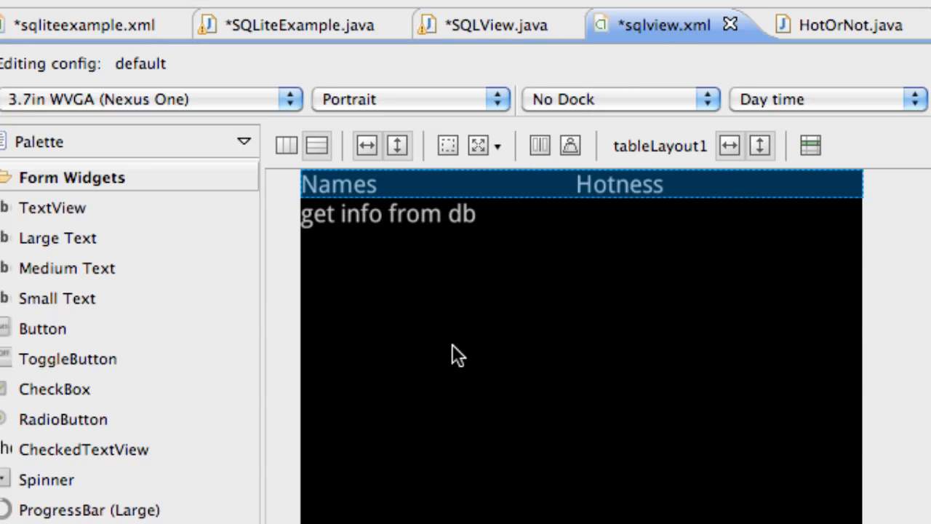
click(836, 25)
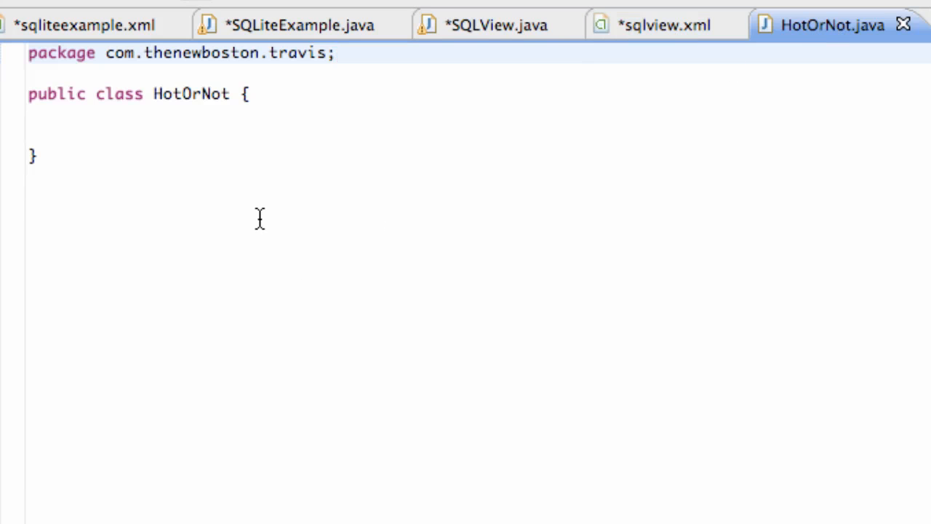